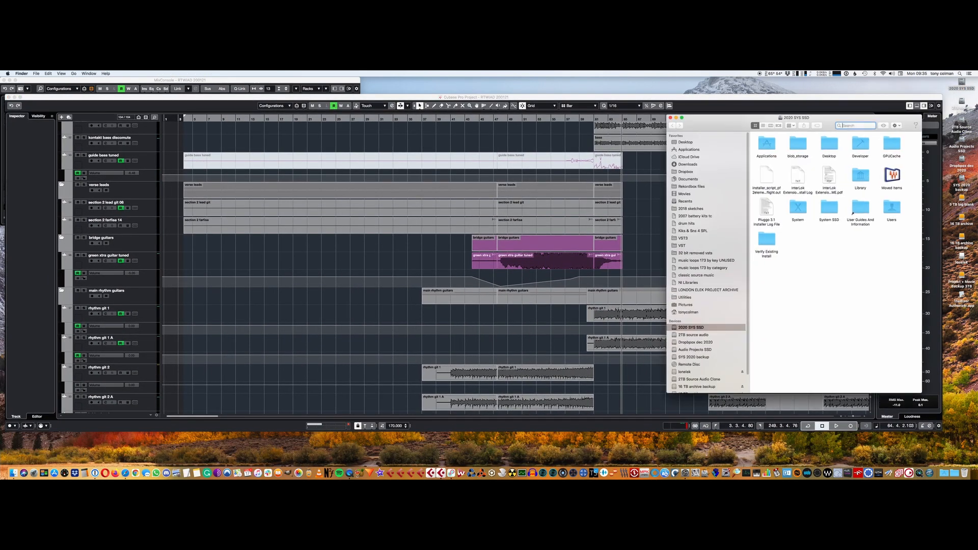
Search Finder for 'clo' on the 2020 SYS SSD drive and browse the close encounters matches.
text(close enc)
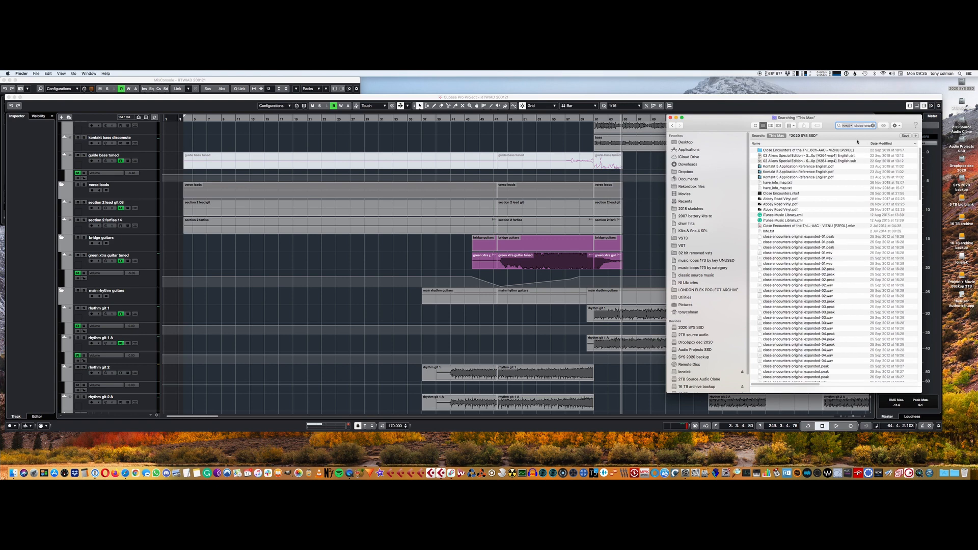
scroll(down, 3)
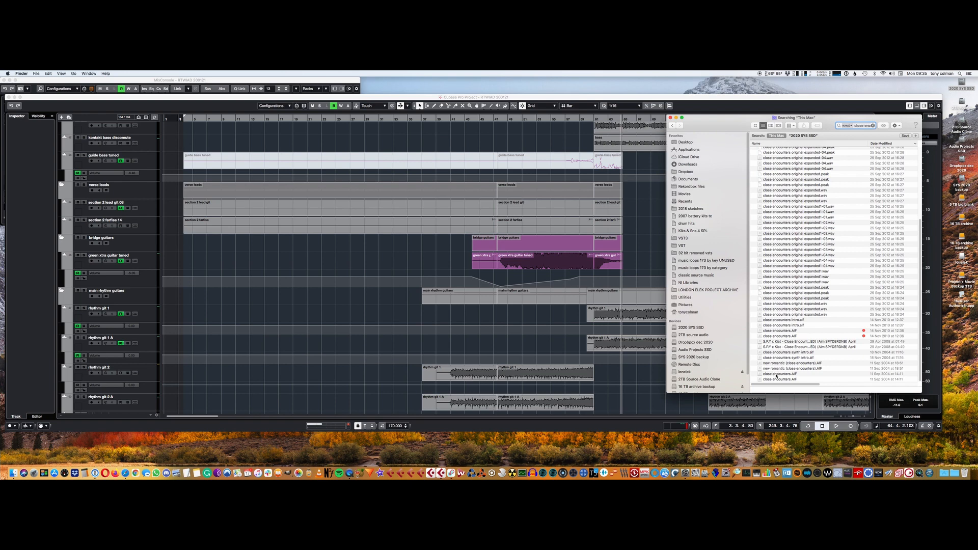
click(805, 373)
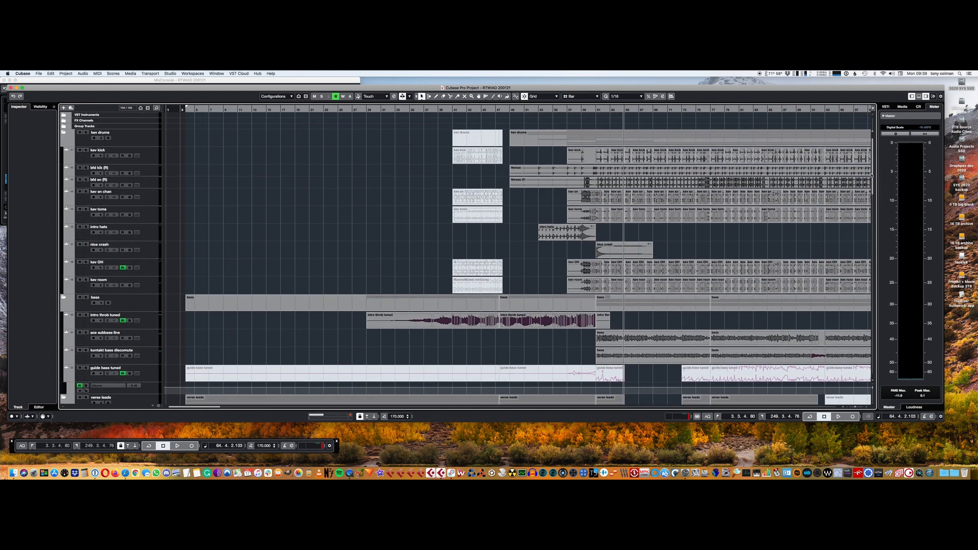
Zoom the Project window around bars 60–70 where the full drums and bass enter.
scroll(down, 3)
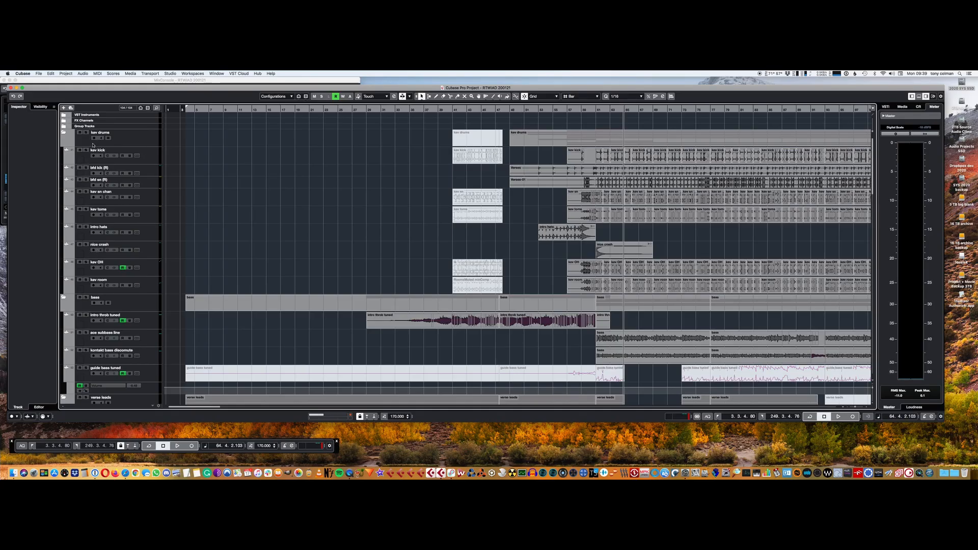
mouse_move(136, 201)
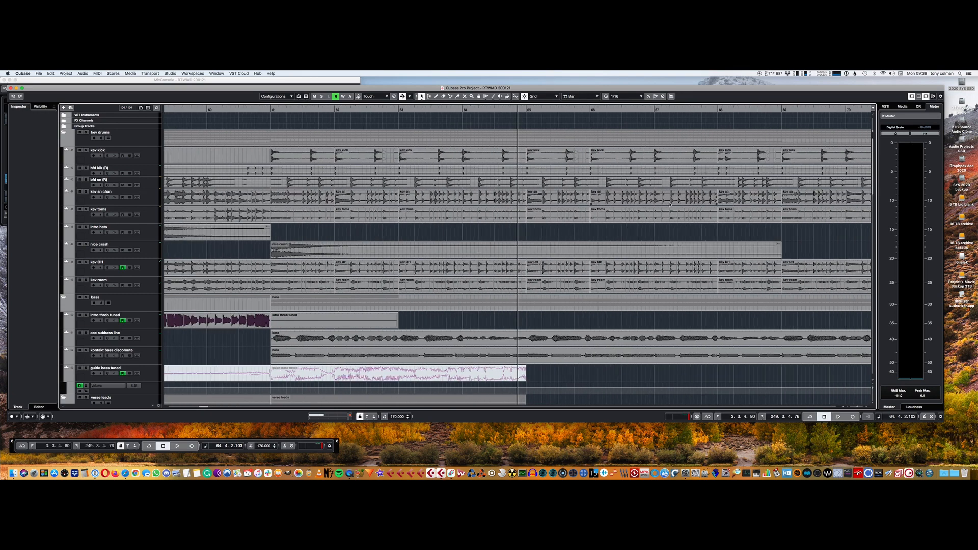
scroll(left, 3)
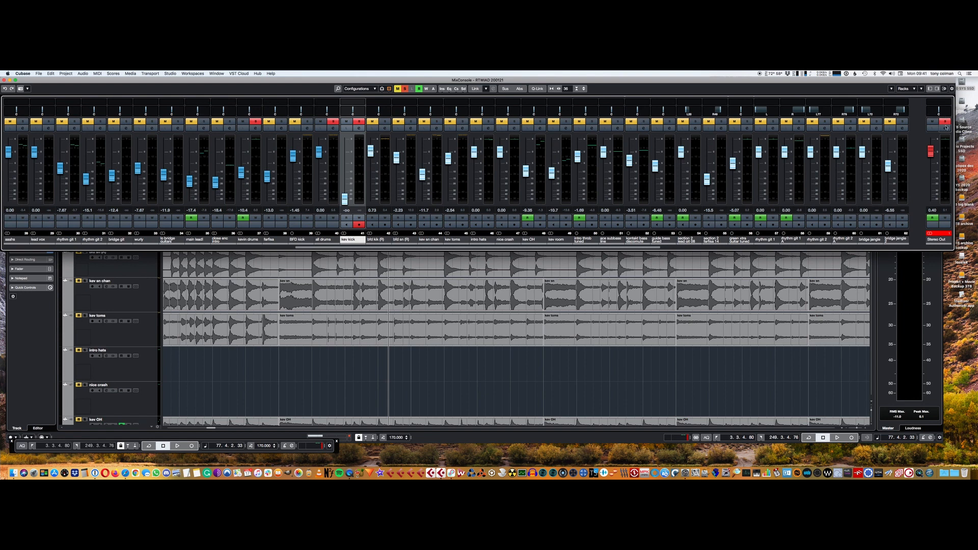
Show the drum bus Channel Settings with its Glue compressor insert beside the MixConsole.
click(939, 129)
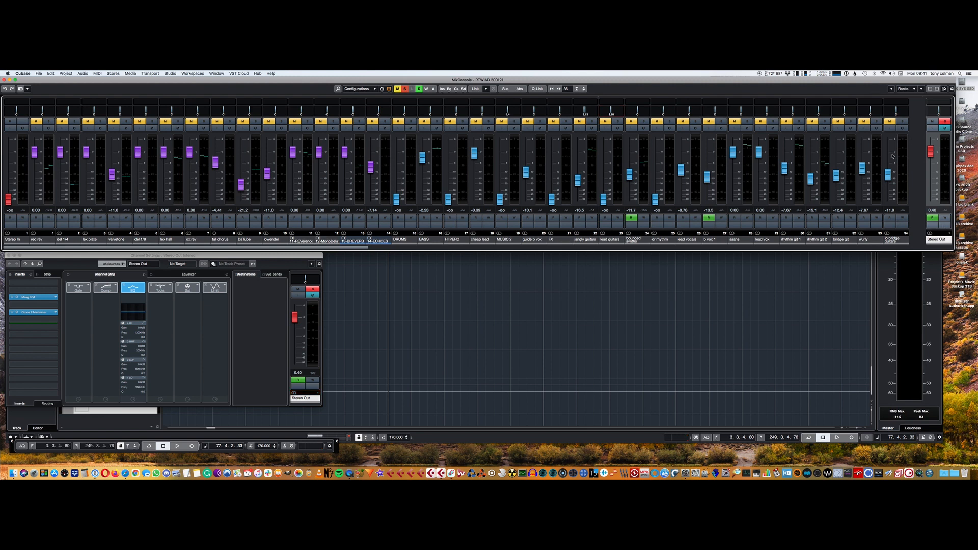
mouse_move(407, 258)
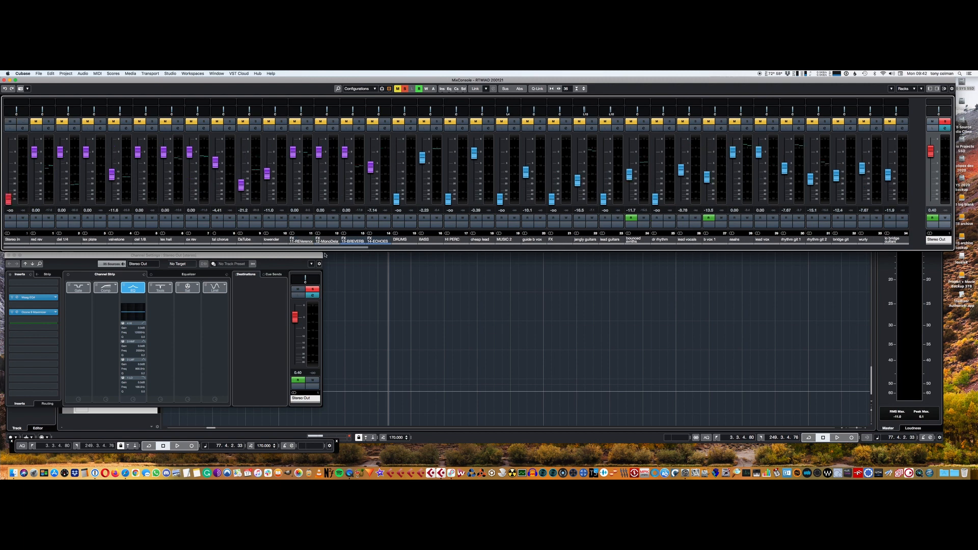
scroll(right, 3)
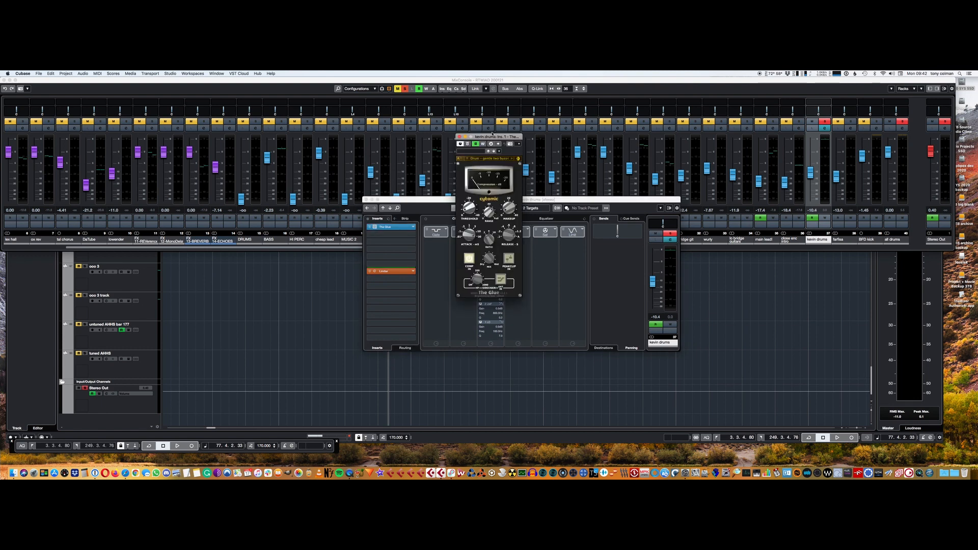
Move The Glue window aside and bring up the insert 2 Limiter on kevin drums.
drag(491, 136, 727, 205)
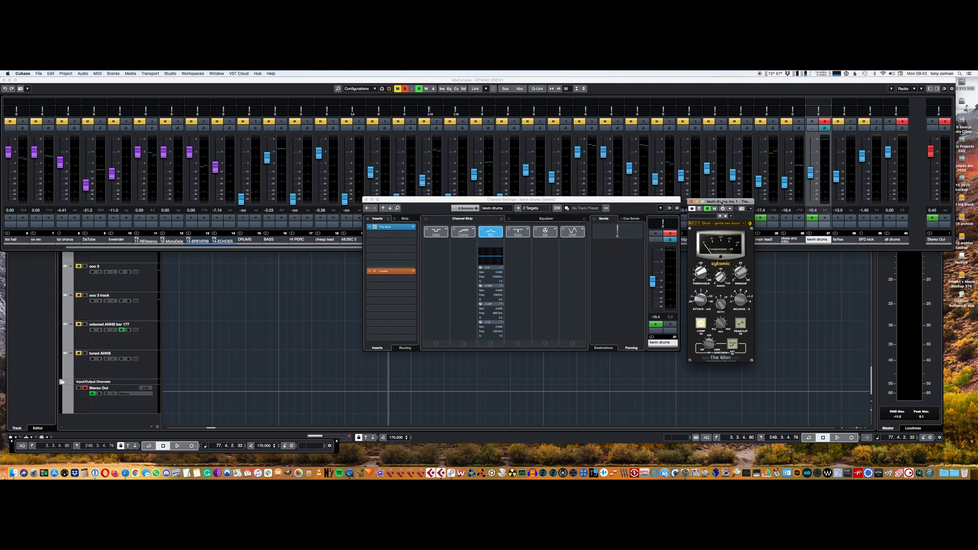
click(387, 271)
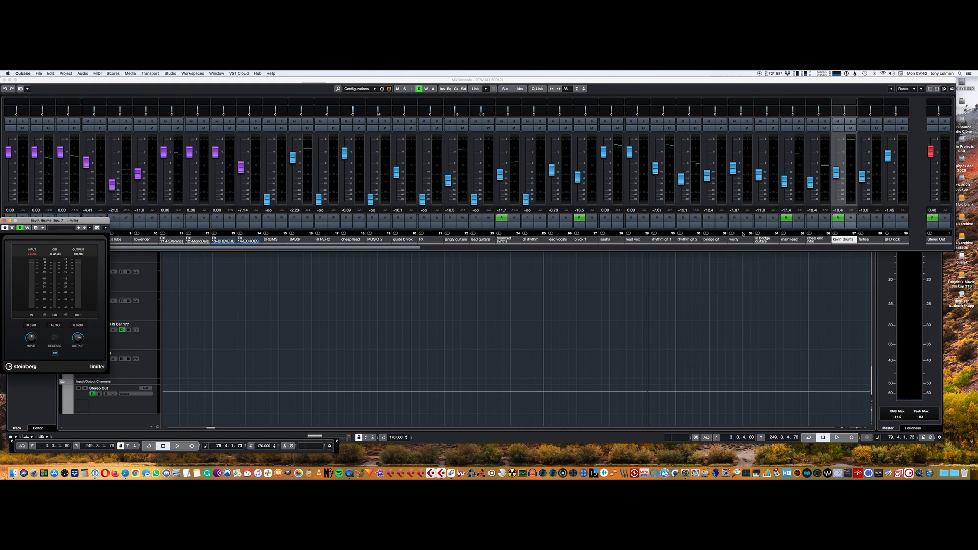
Play the project and watch the drums Limiter and master output meters.
click(177, 445)
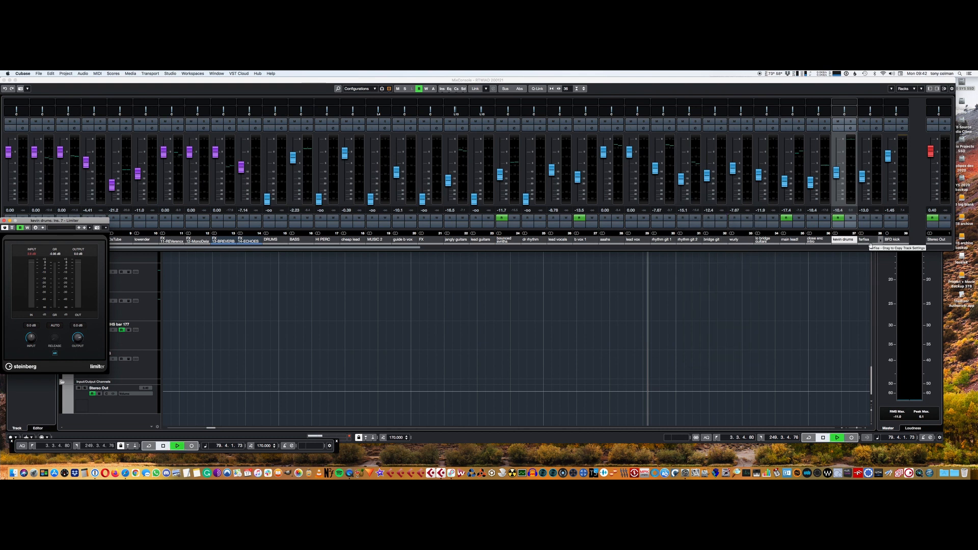
click(178, 445)
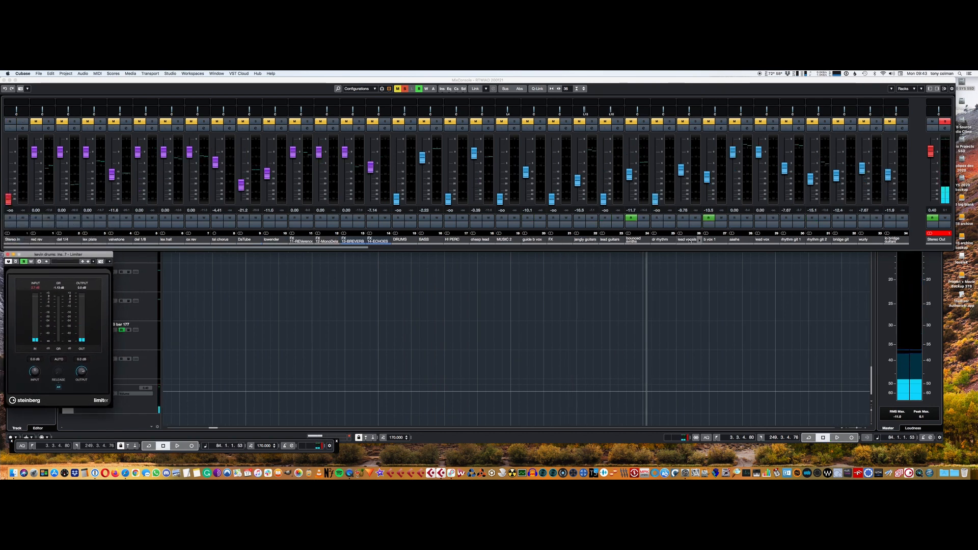
scroll(right, 3)
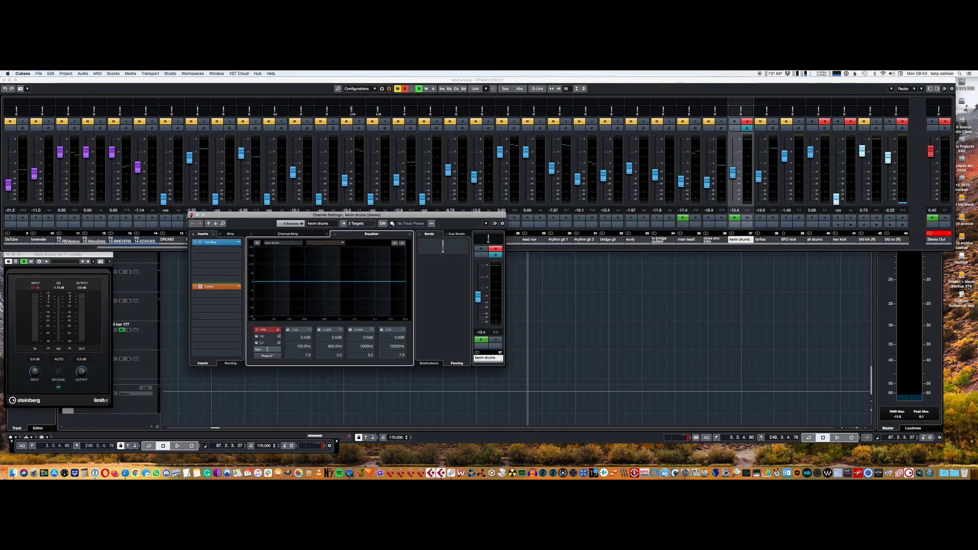
Show the kevin drums Channel Settings on its Equalizer section with inserts.
click(193, 215)
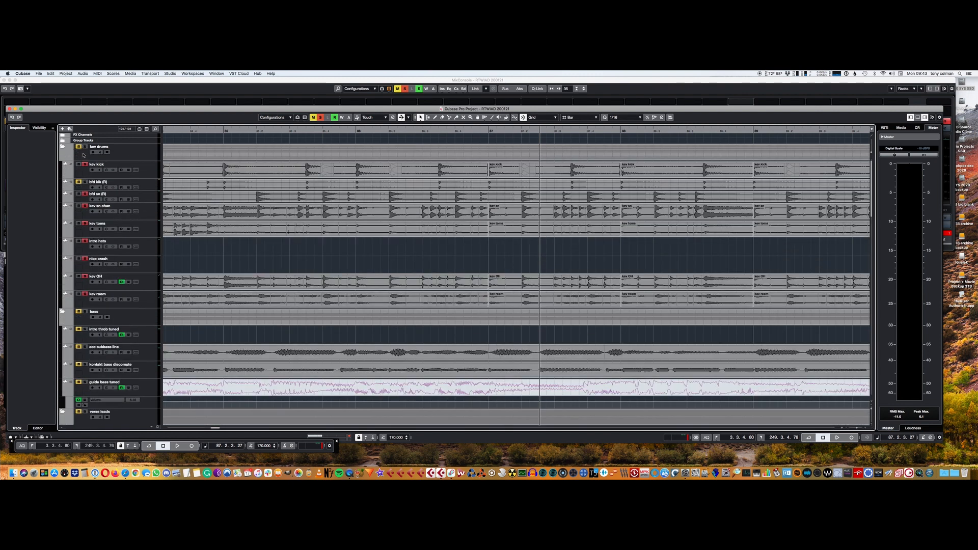
Select the kev drums group track and stop playback of the song.
click(97, 181)
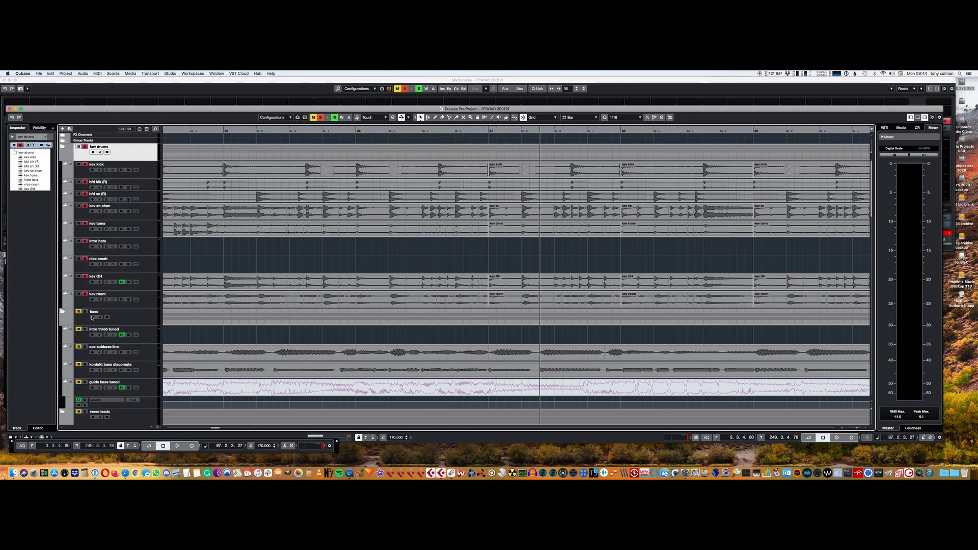
click(94, 312)
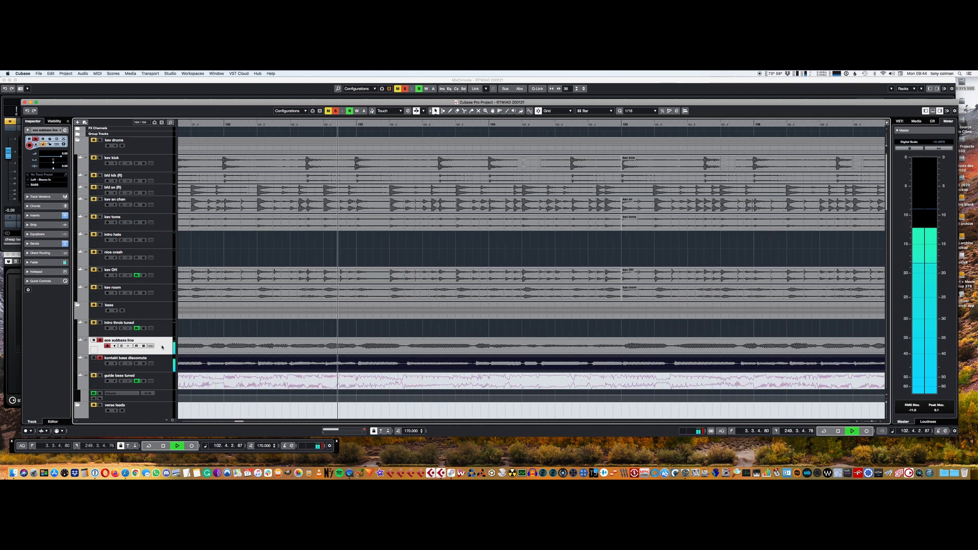
click(163, 445)
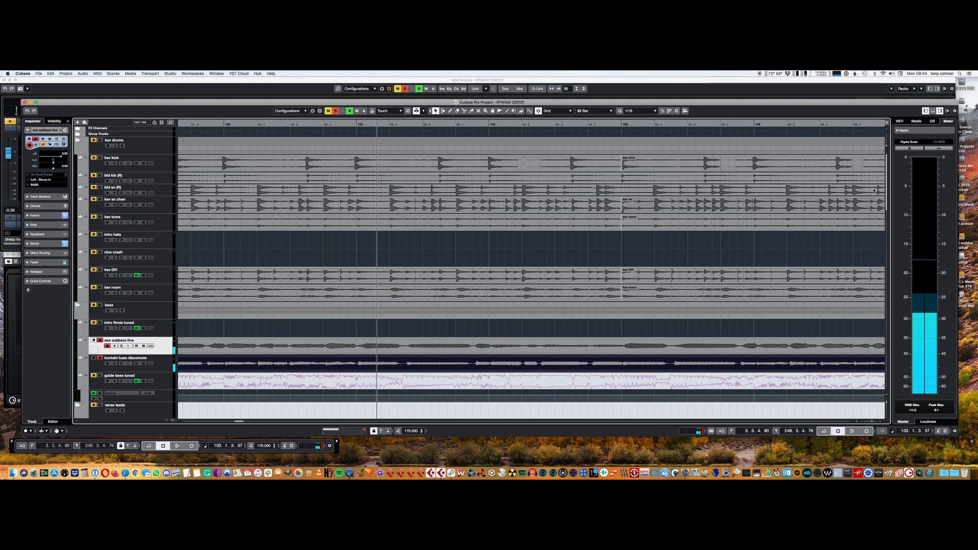
Scroll down the track list to the lead and main rhythm guitar tracks.
scroll(down, 3)
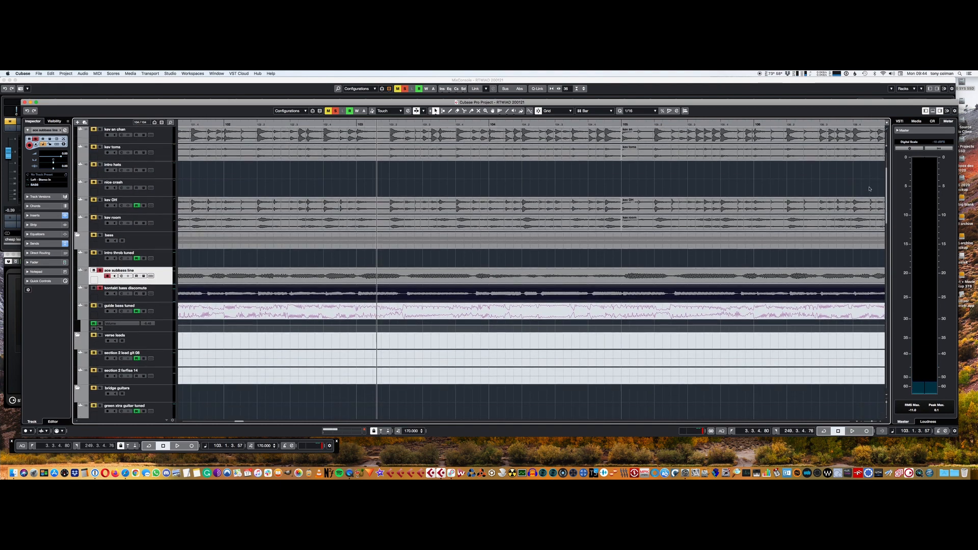
scroll(down, 3)
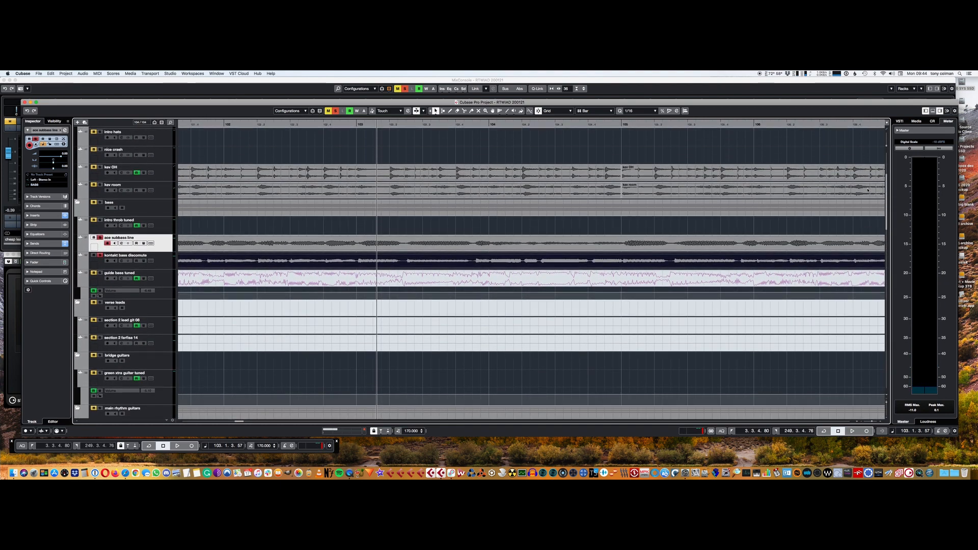
scroll(down, 3)
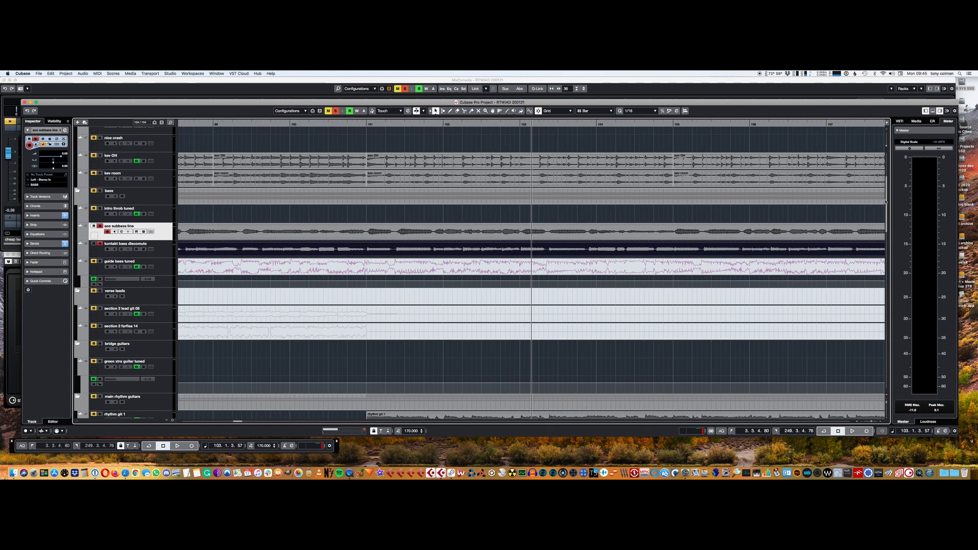
scroll(down, 3)
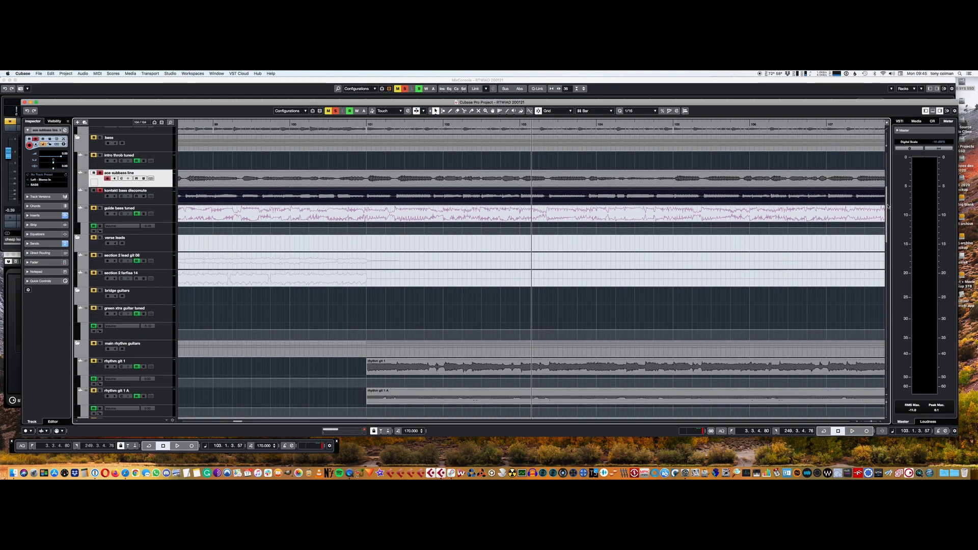
scroll(down, 3)
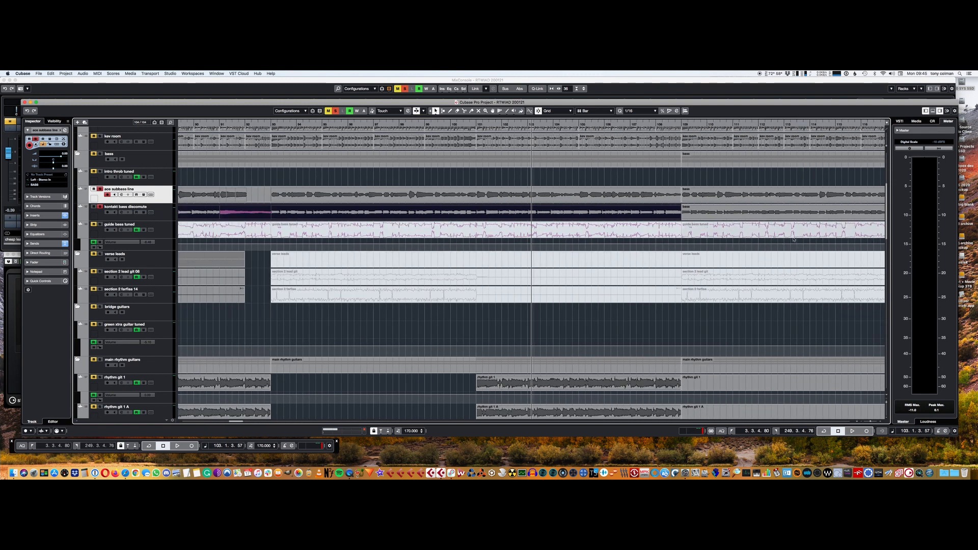
scroll(down, 3)
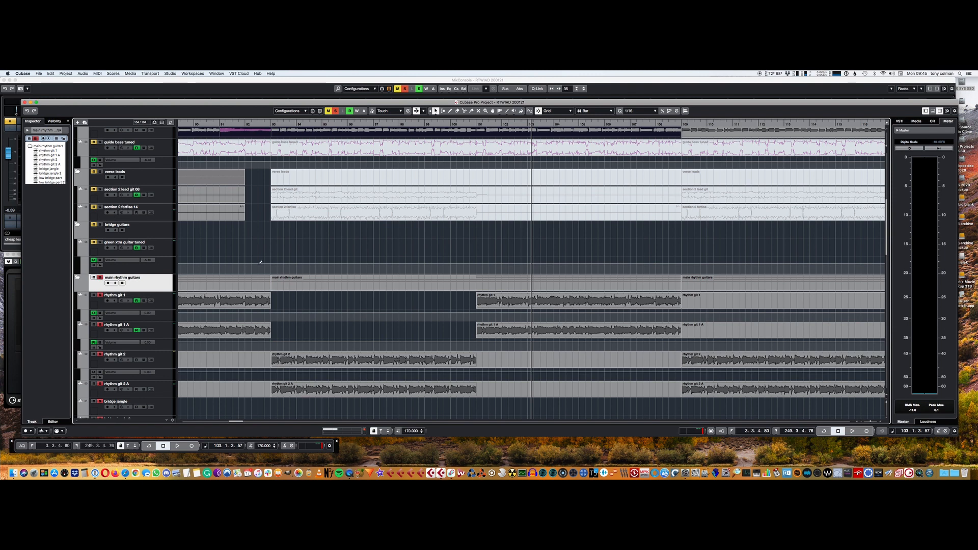
Play from bar 90 to audition the main rhythm guitars group and its tracks.
click(268, 125)
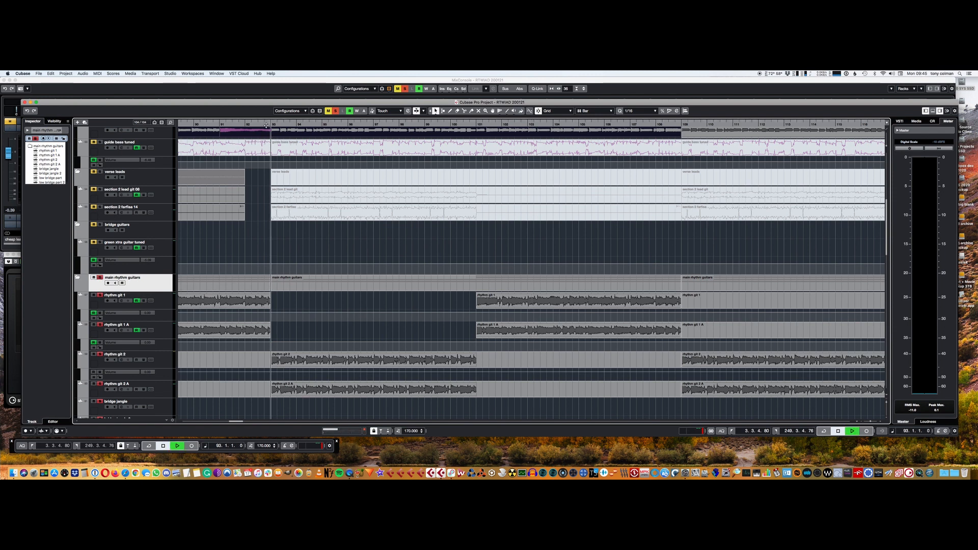
click(178, 445)
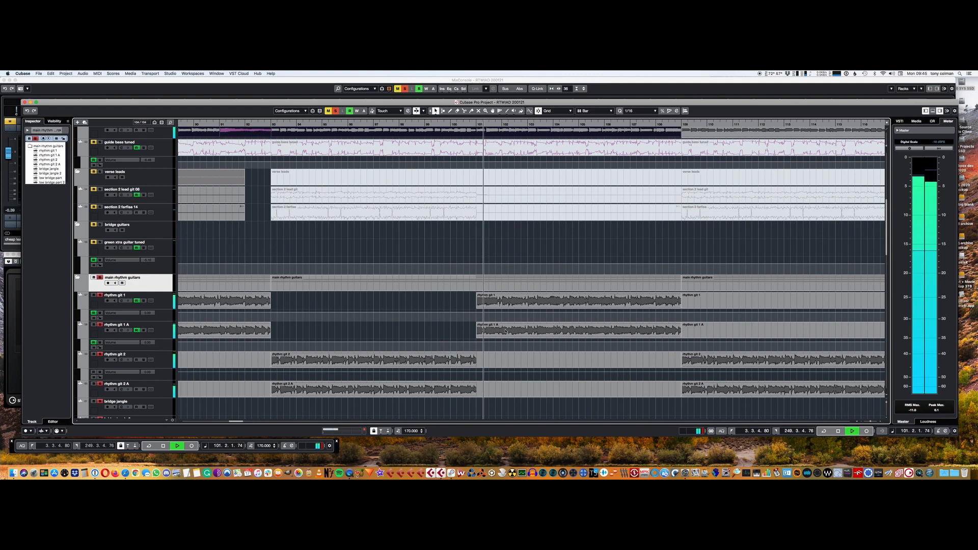
scroll(down, 3)
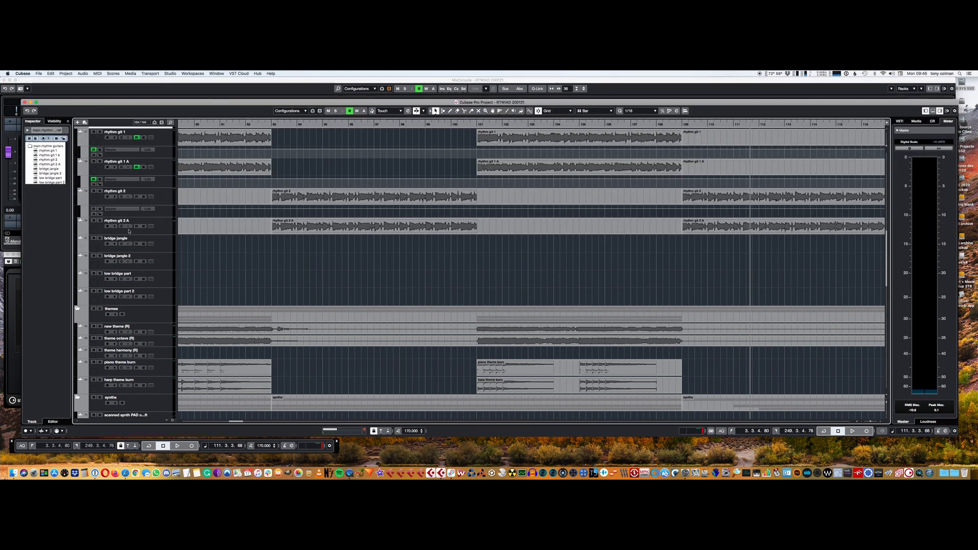
Select the rhythm gtr 2 and rhythm gtr 2 A tracks and bring up the MixConsole.
click(93, 179)
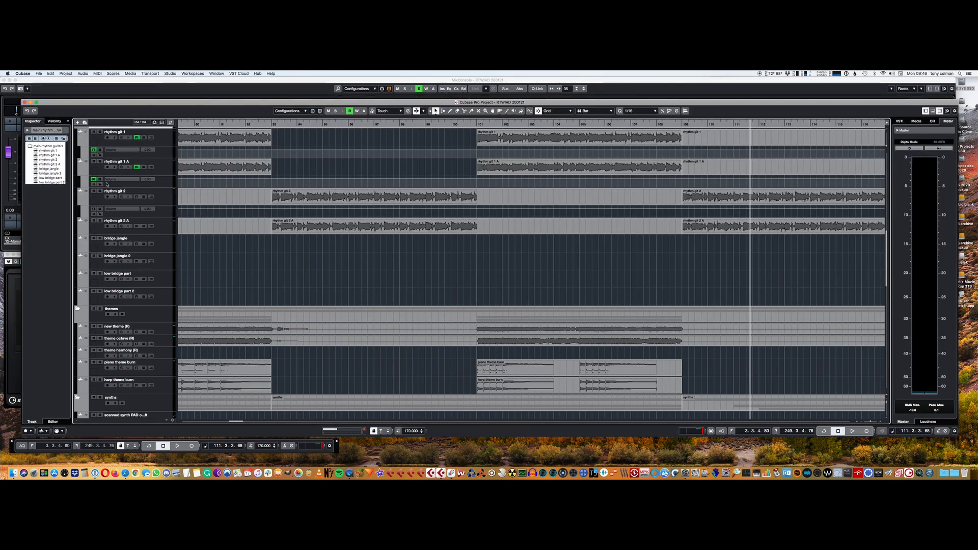
click(115, 191)
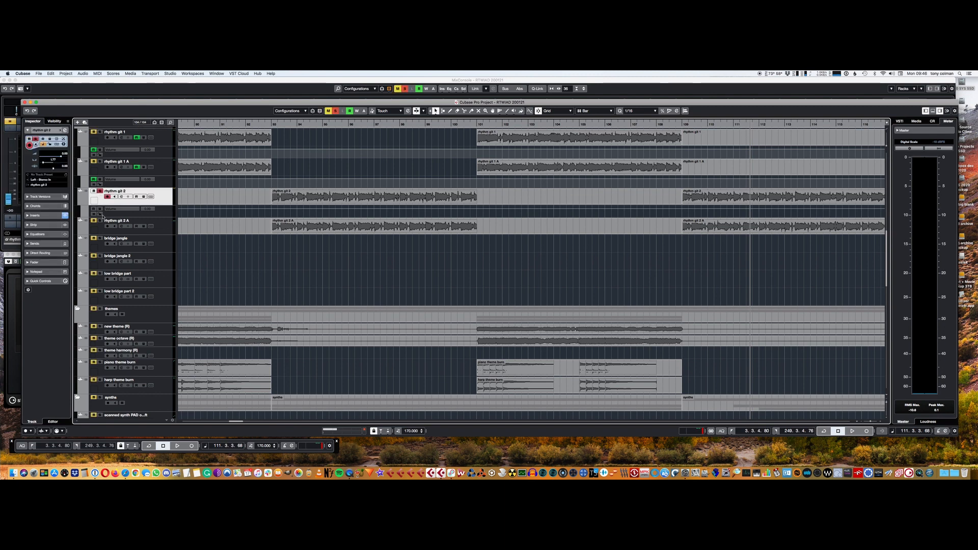
mouse_move(102, 220)
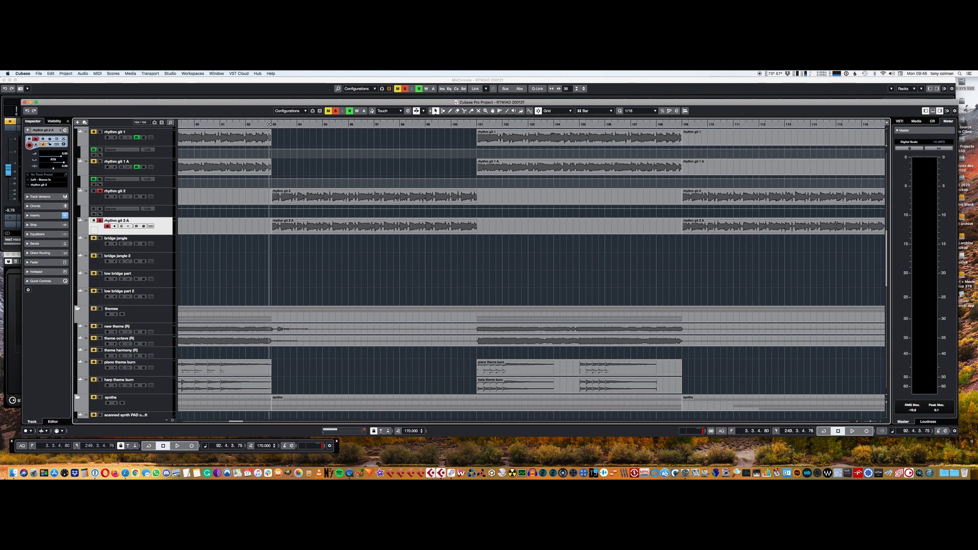
click(176, 445)
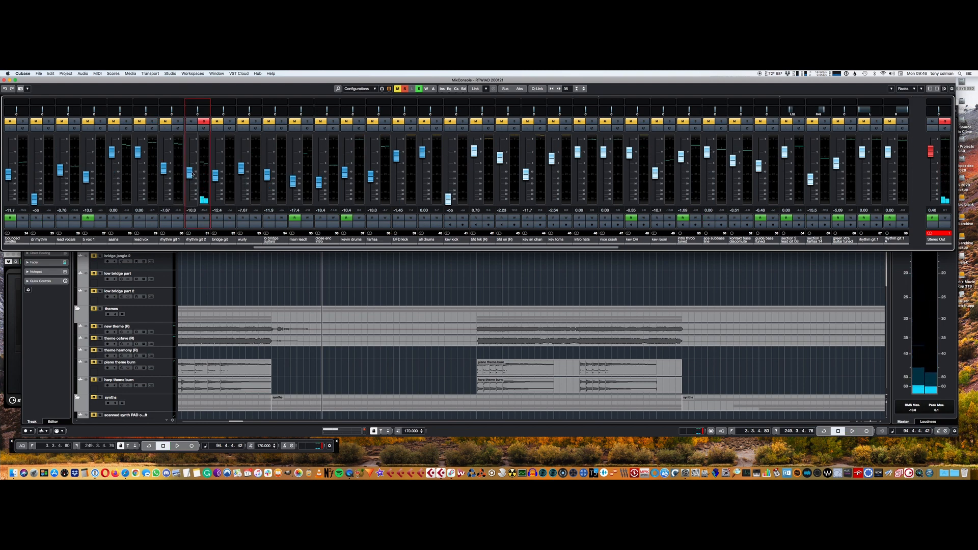
click(177, 445)
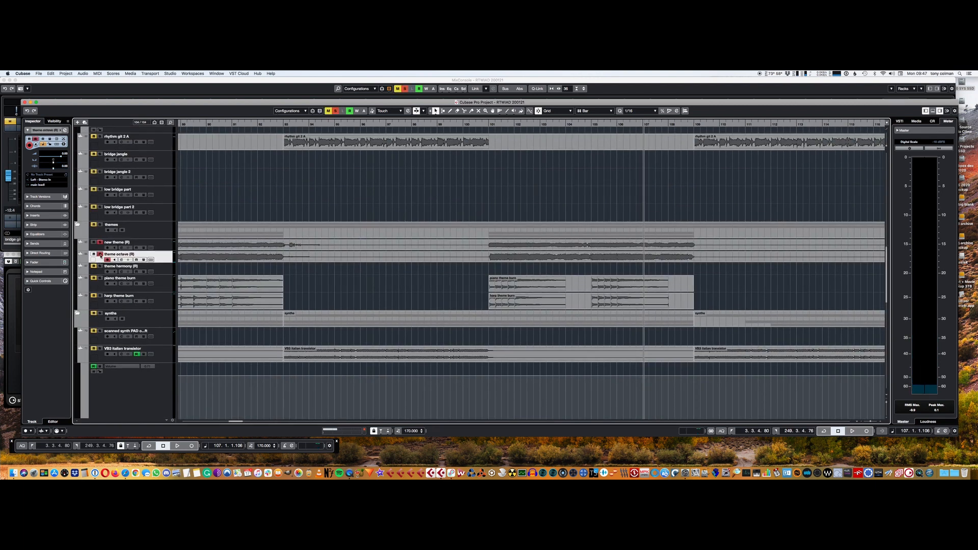
mouse_move(100, 278)
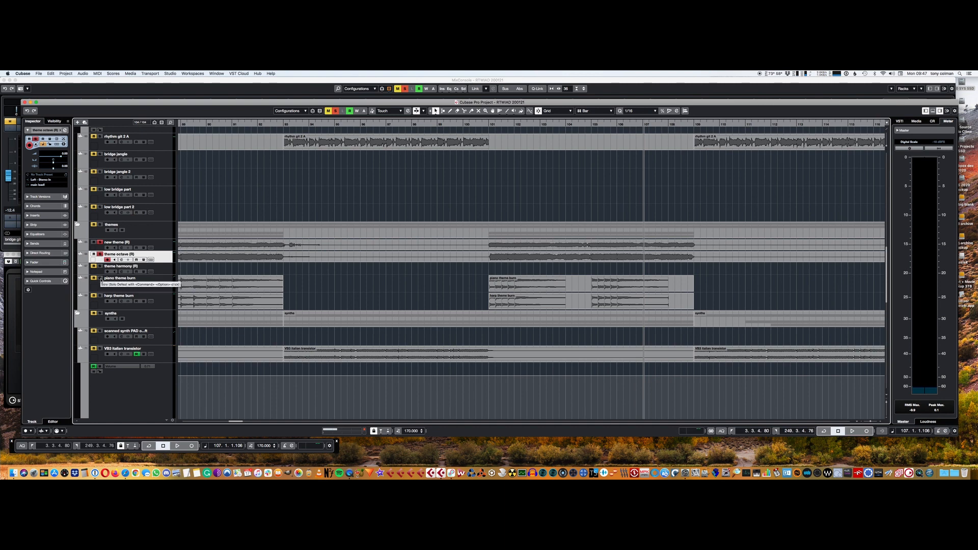
click(115, 295)
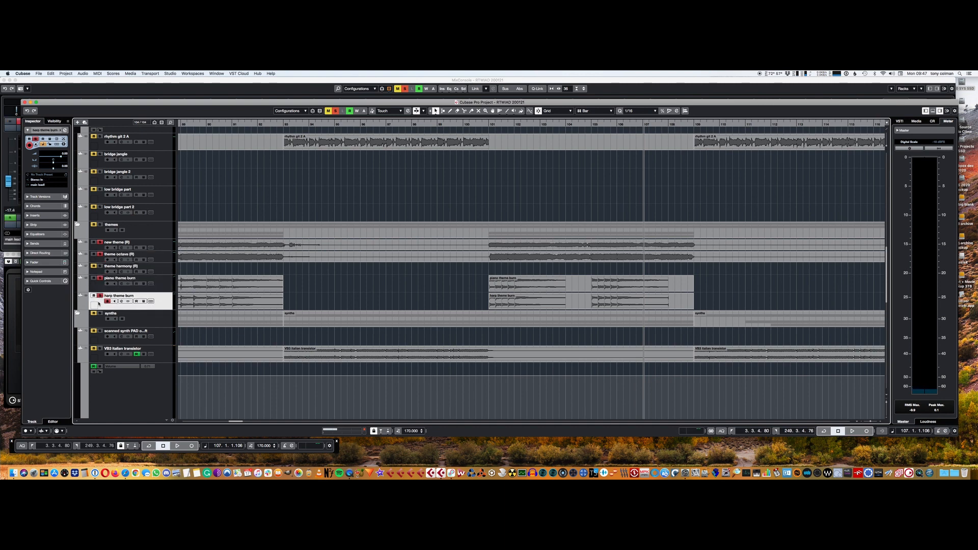
click(476, 123)
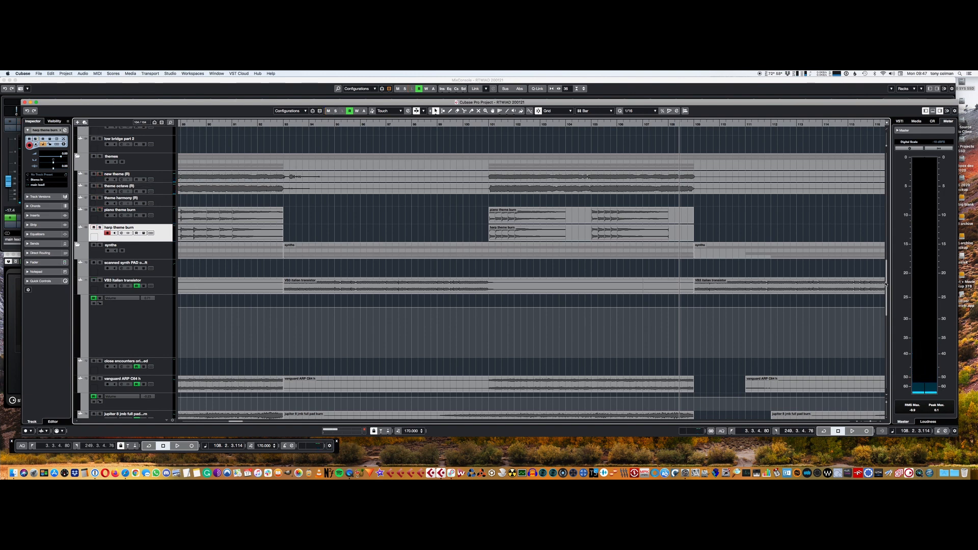
scroll(down, 3)
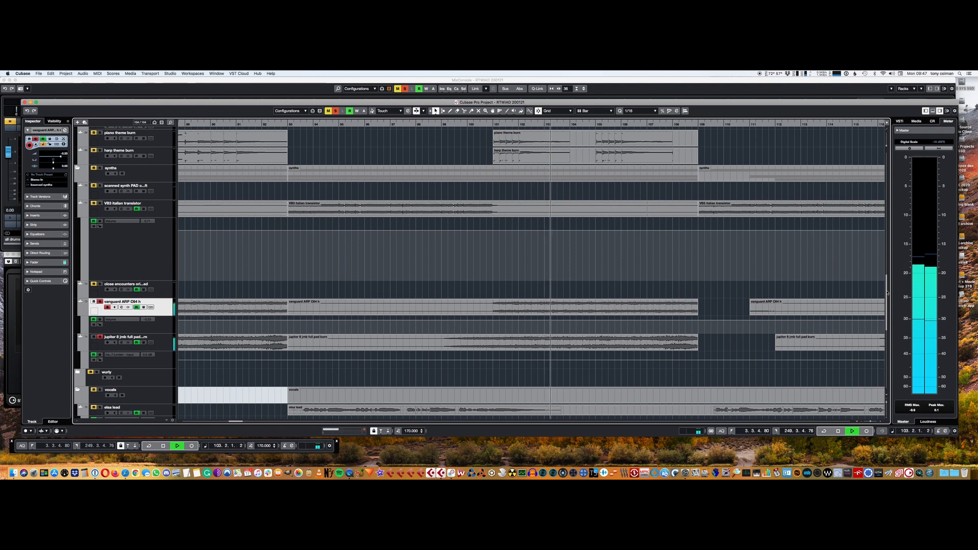
scroll(down, 3)
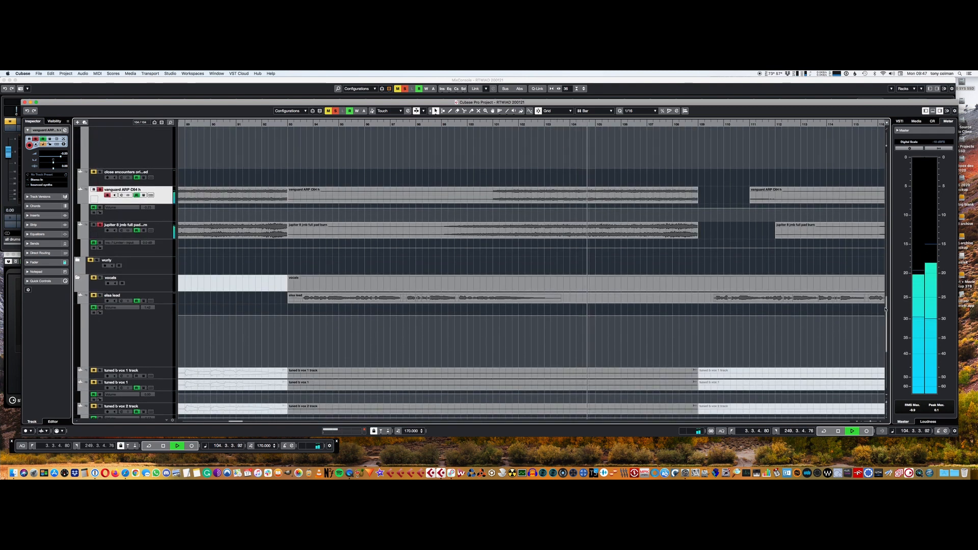
scroll(down, 3)
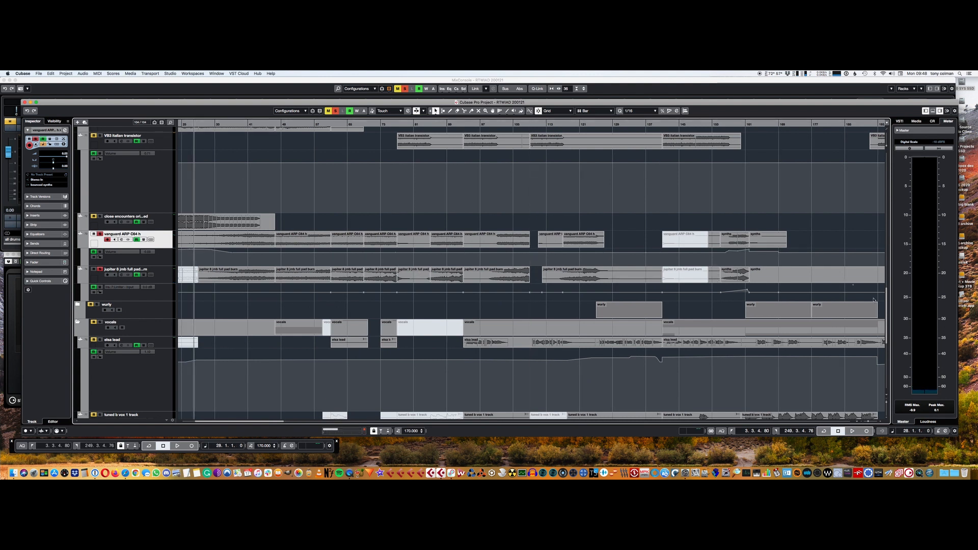
Scroll to the close encounters track to reach its channel settings and TAL-Chorus-LX insert.
scroll(down, 3)
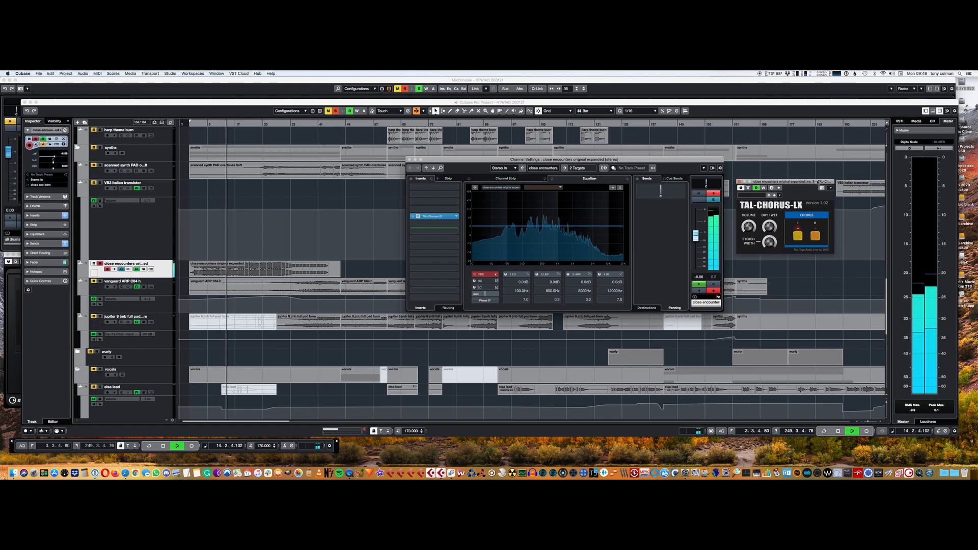
Close the Channel Settings and TAL-Chorus-LX windows, revealing the tuned vox and sax tracks.
drag(782, 183, 780, 158)
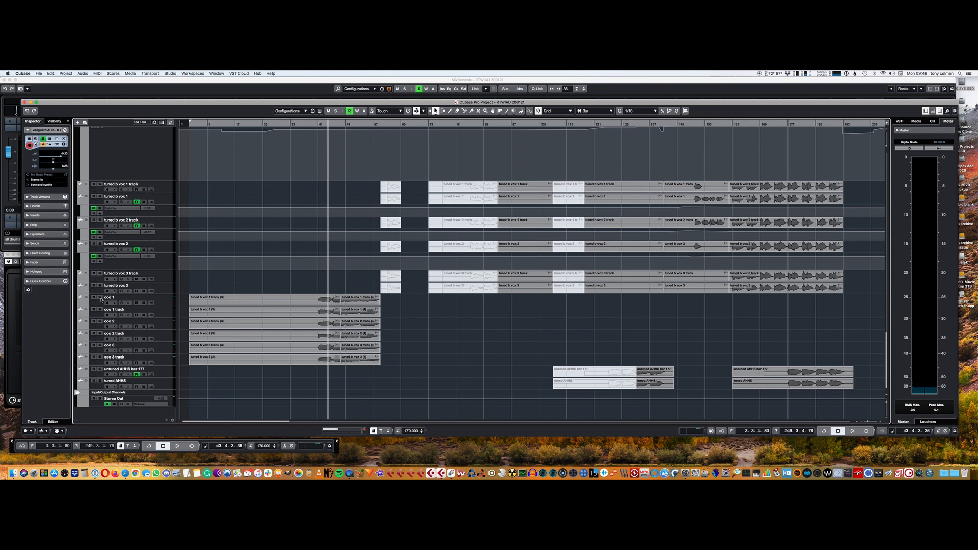
Select the sax 2 track and show the MixConsole in the lower zone.
click(112, 321)
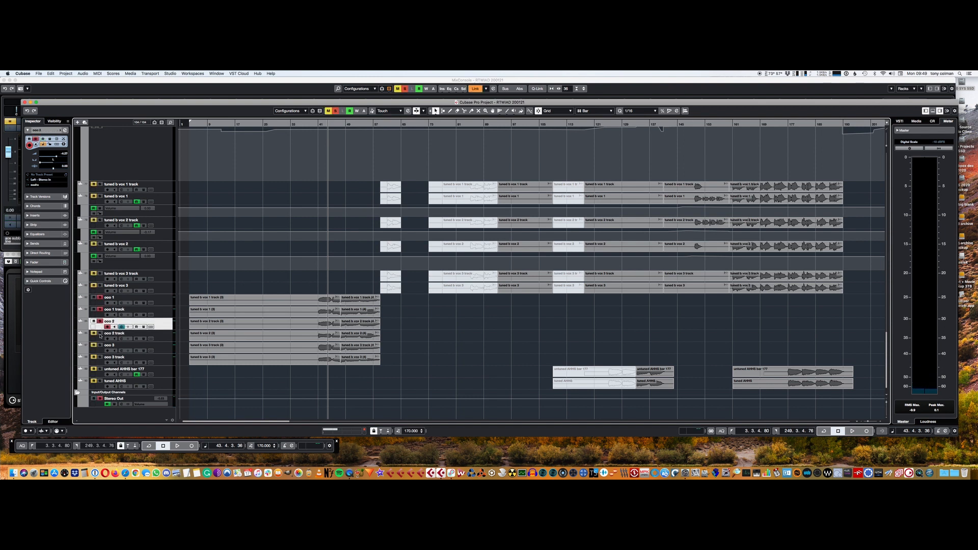
click(115, 346)
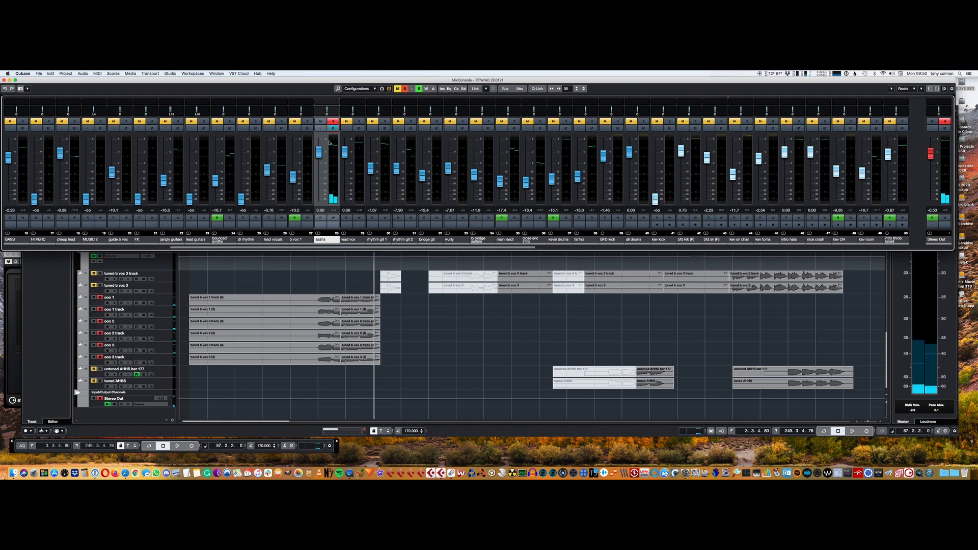
View the FX channel's ToraVerb reverb insert, then close the settings and MixConsole.
click(347, 122)
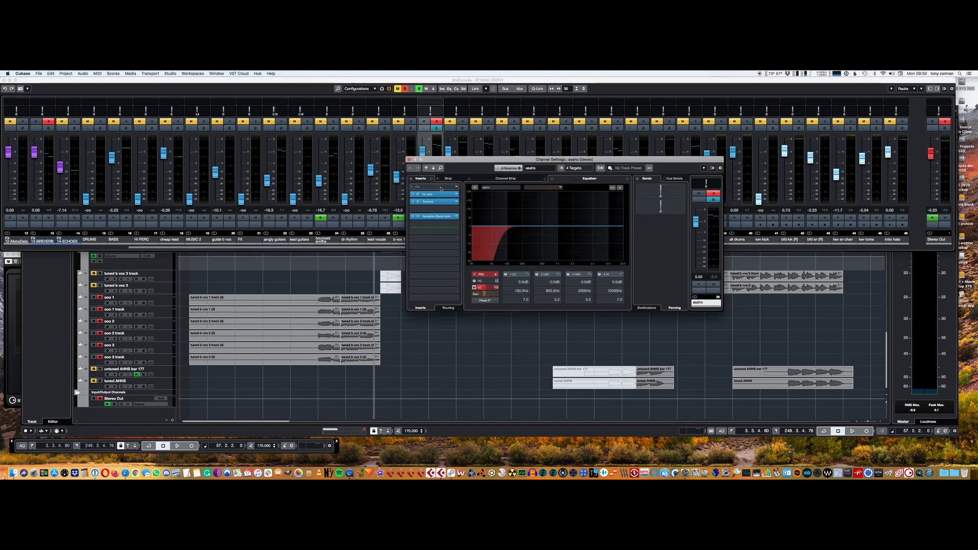
click(427, 193)
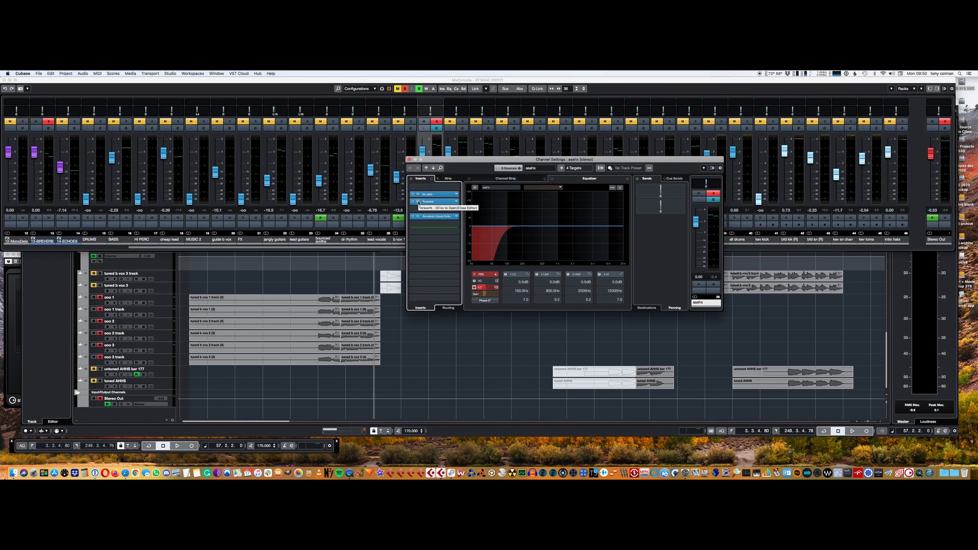
click(435, 201)
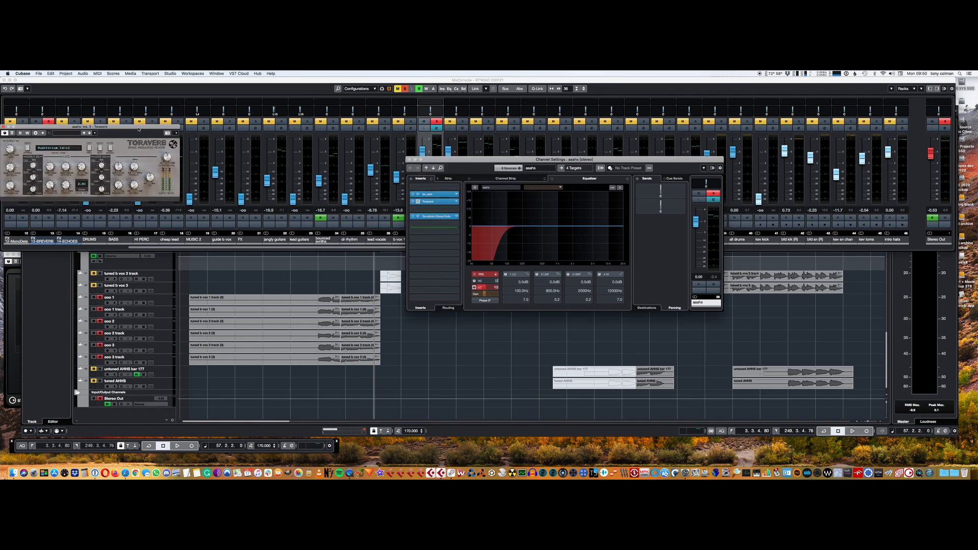
drag(91, 138, 496, 316)
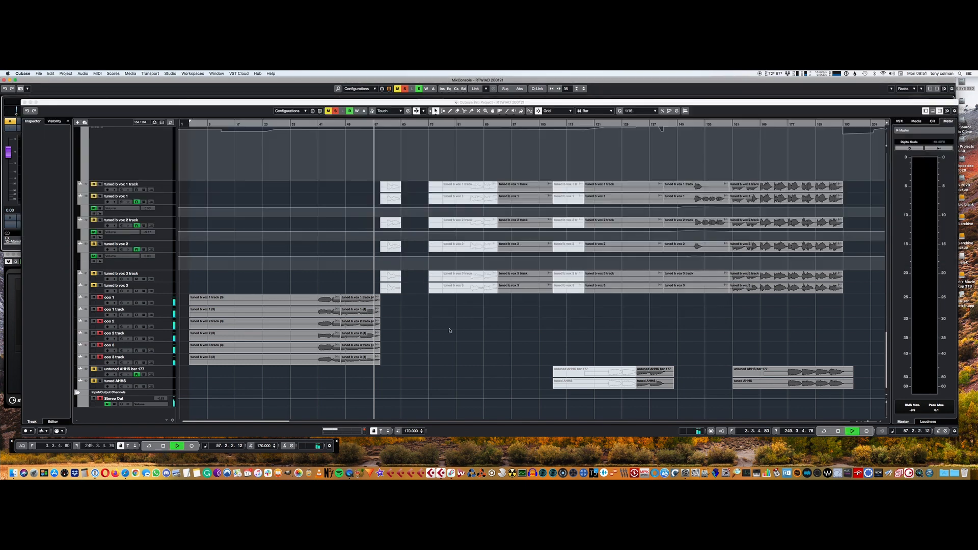
Show the elsa lead track's Channel Settings with its mid-dip EQ curve.
click(177, 445)
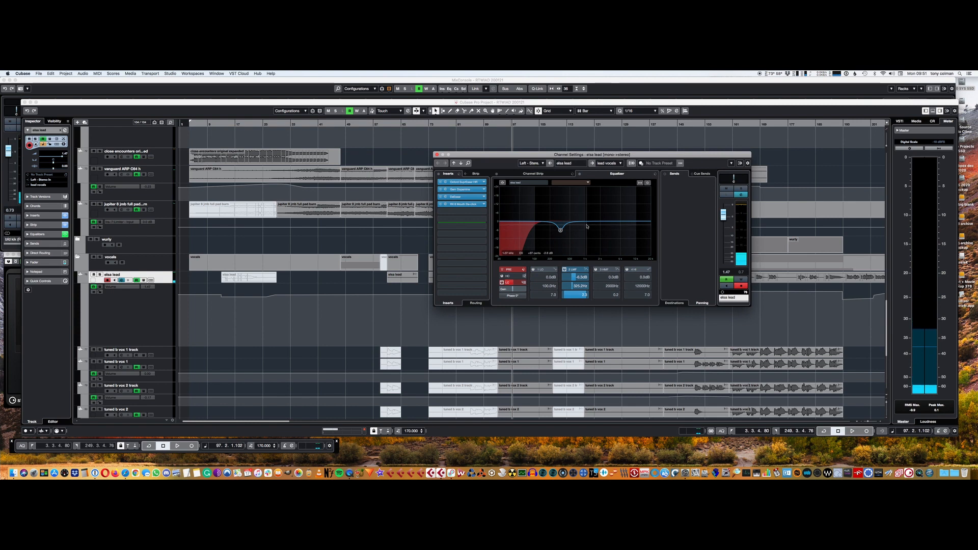
Fine-tune the mid EQ band dip on the elsa lead vocal.
drag(561, 226, 561, 229)
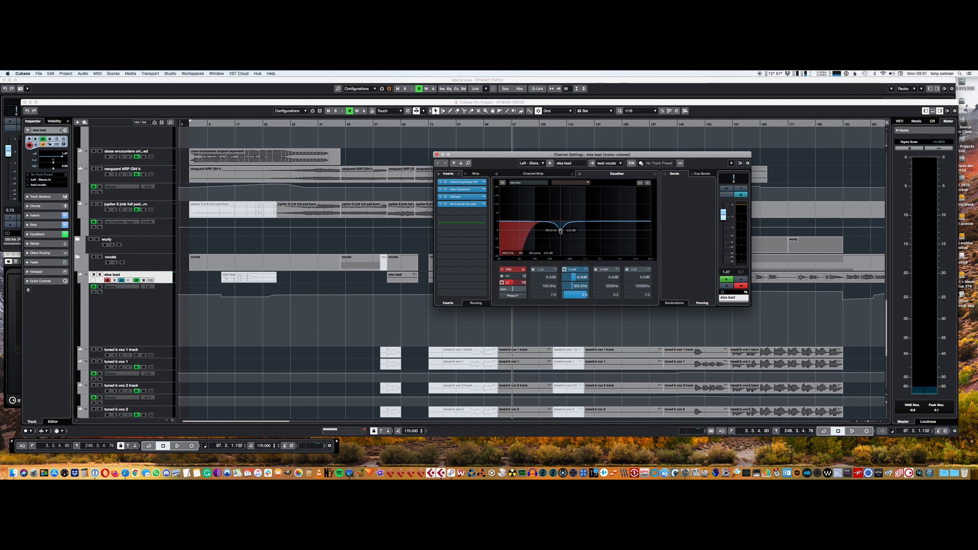
drag(561, 229, 561, 229)
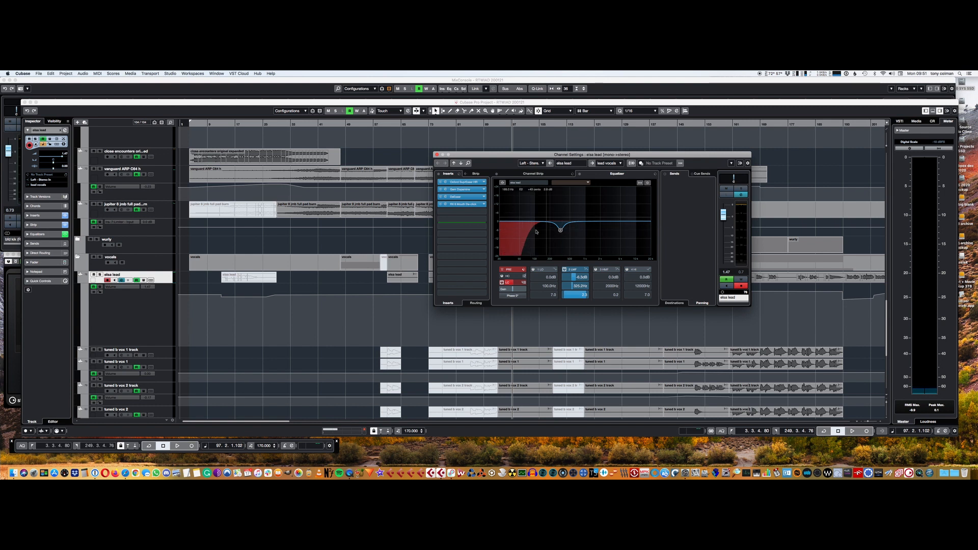
drag(535, 231, 561, 230)
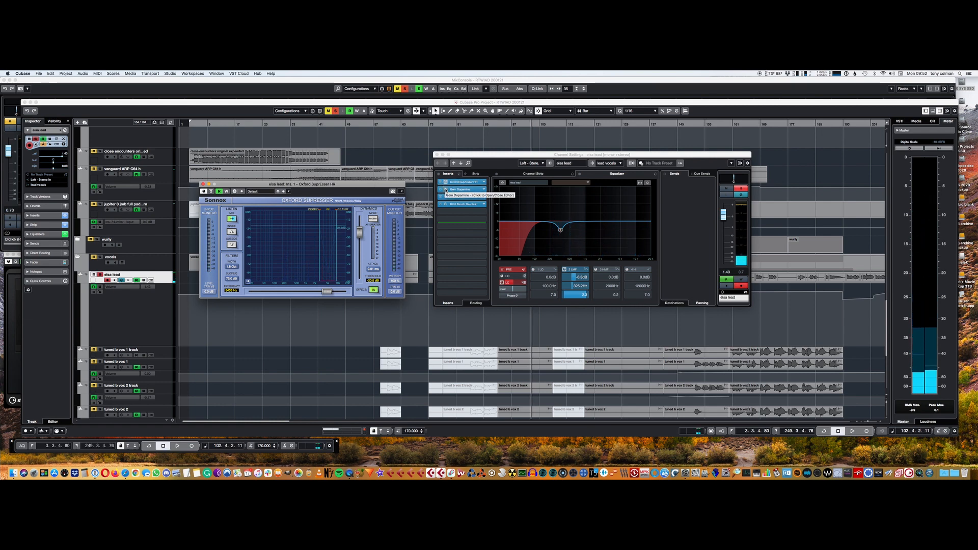
Bring up the Gem Dopamine Noise Stressor insert on the elsa lead channel.
click(461, 190)
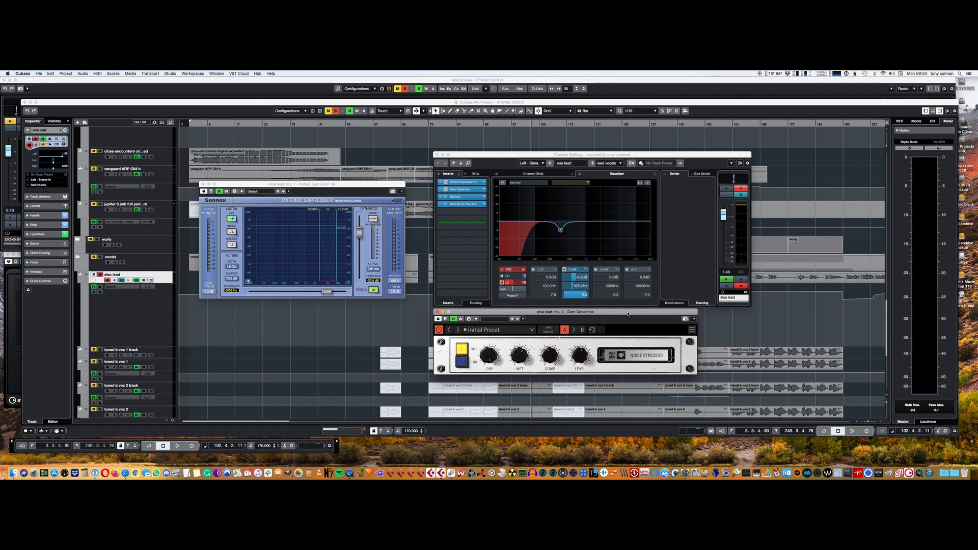
mouse_move(628, 315)
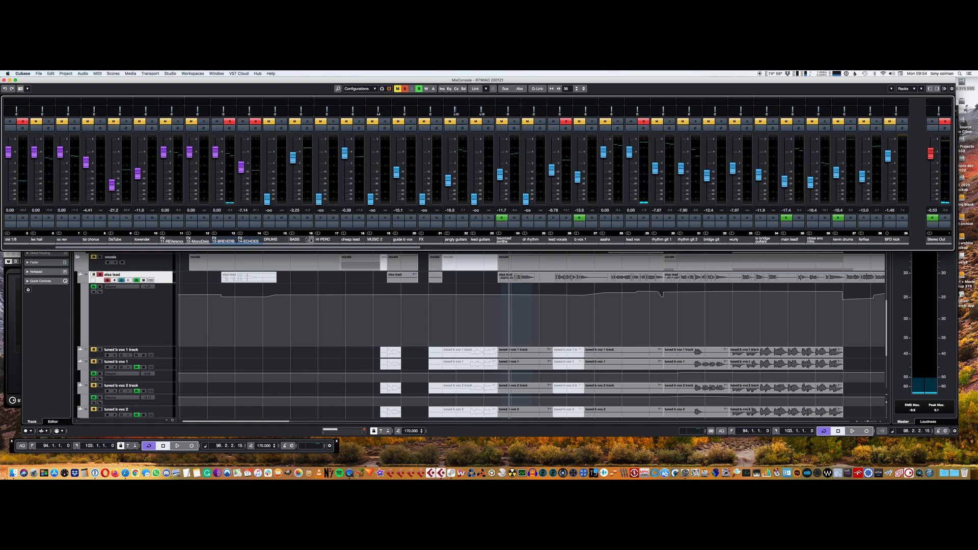
Show the elsa lead channel settings and audition the vocal from bar 94.
scroll(left, 3)
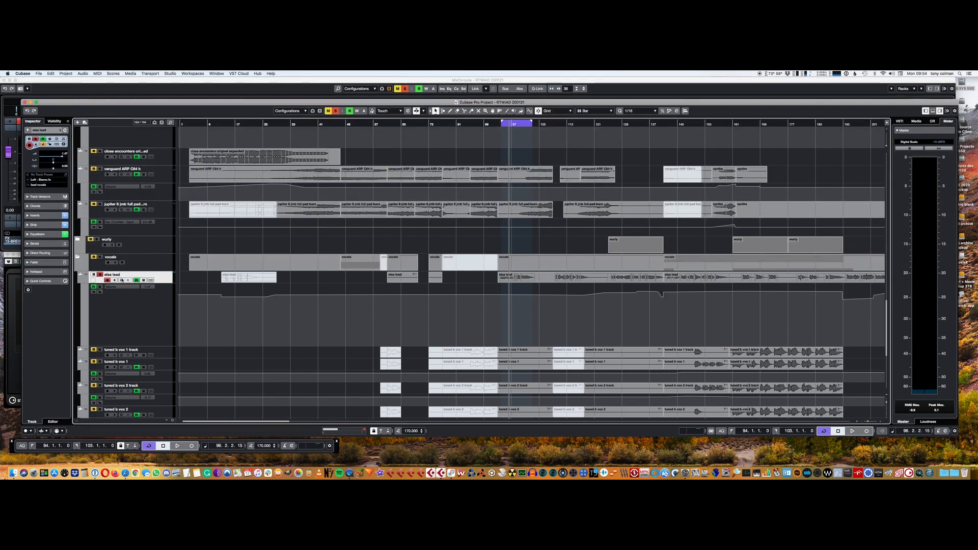
click(93, 280)
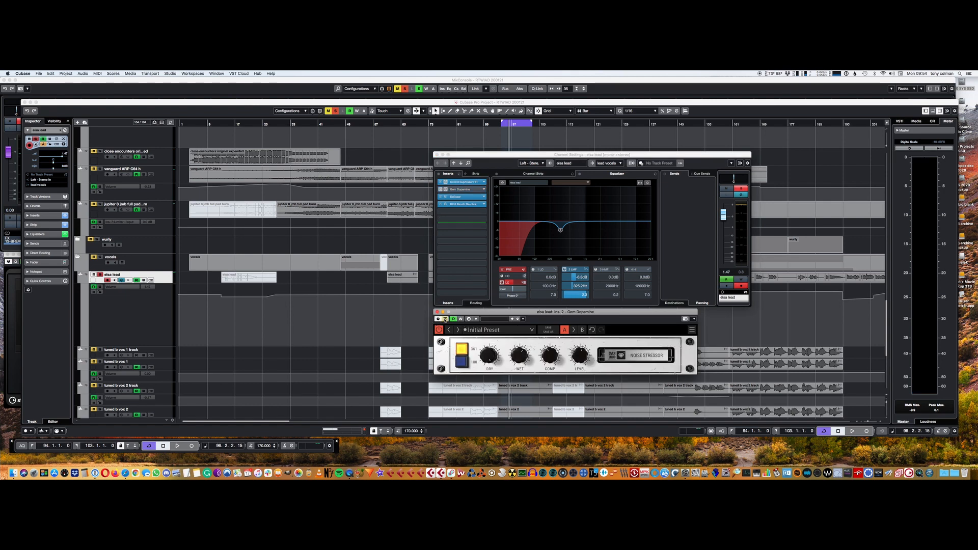
click(177, 430)
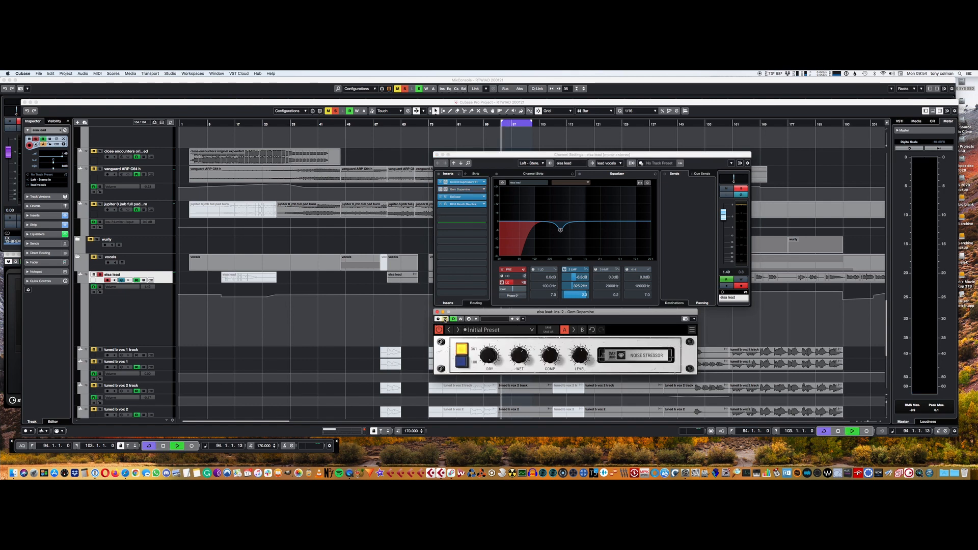
click(177, 446)
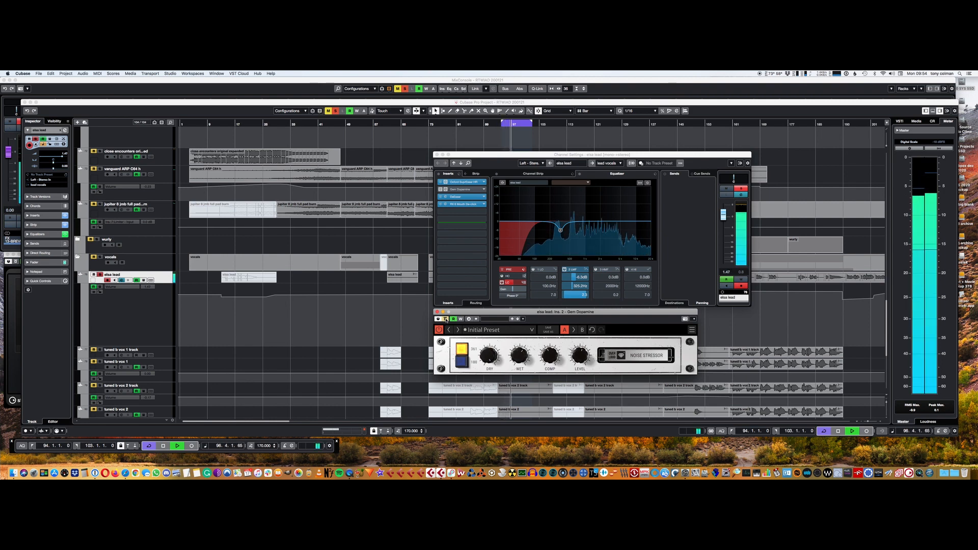
click(163, 445)
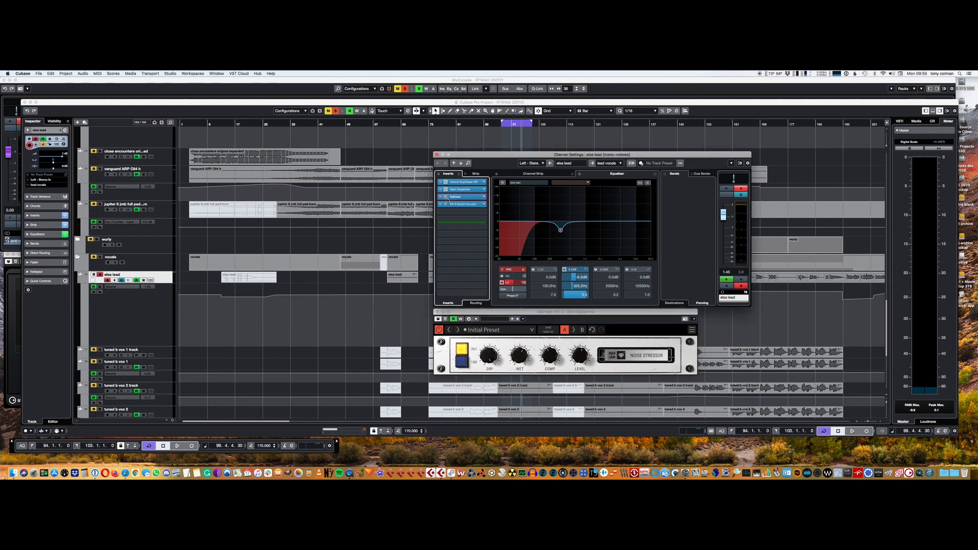
Bring up the DeEsser and RX Mouth De-click inserts on elsa lead during playback.
click(456, 196)
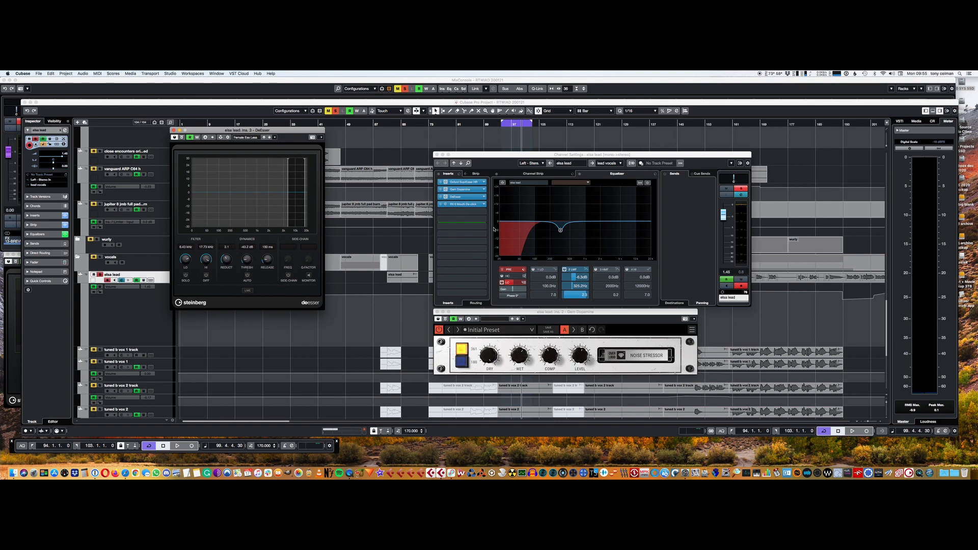
click(177, 445)
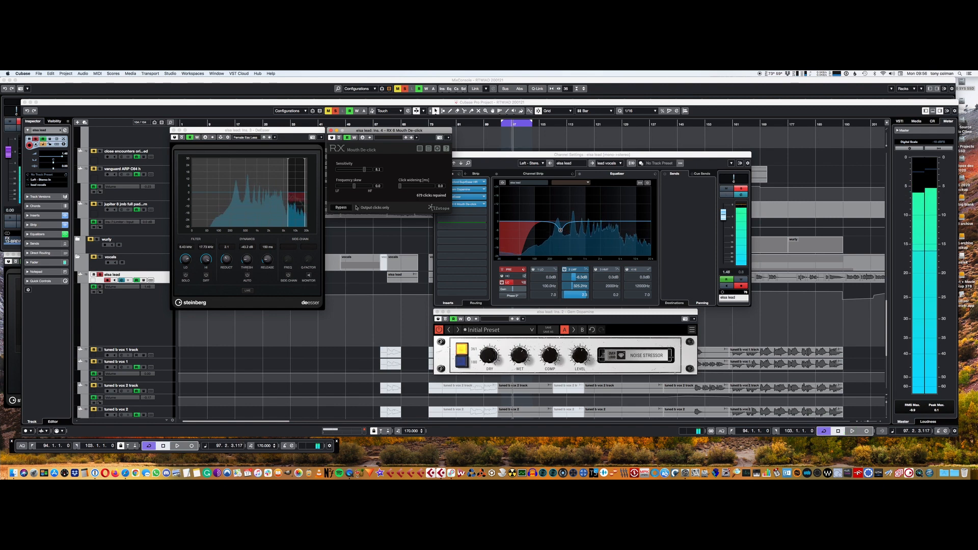
Close the vocal plug-in and channel windows, scrolling to the rhythm guitar and theme tracks.
click(357, 207)
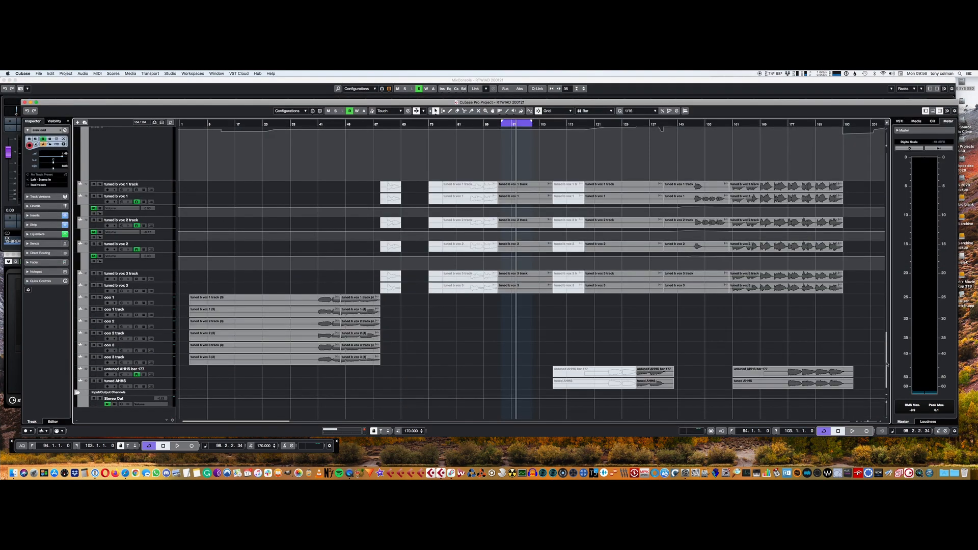
scroll(down, 3)
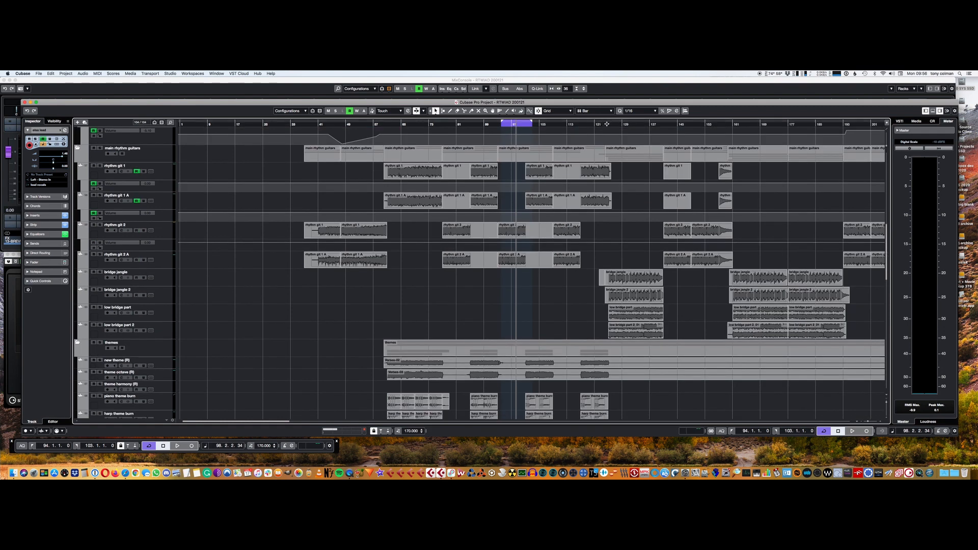
click(603, 124)
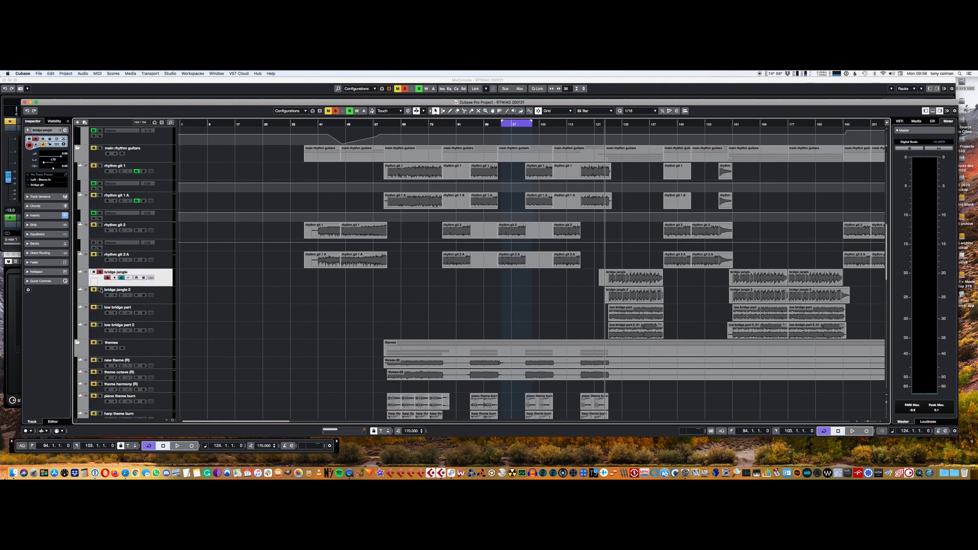
click(116, 324)
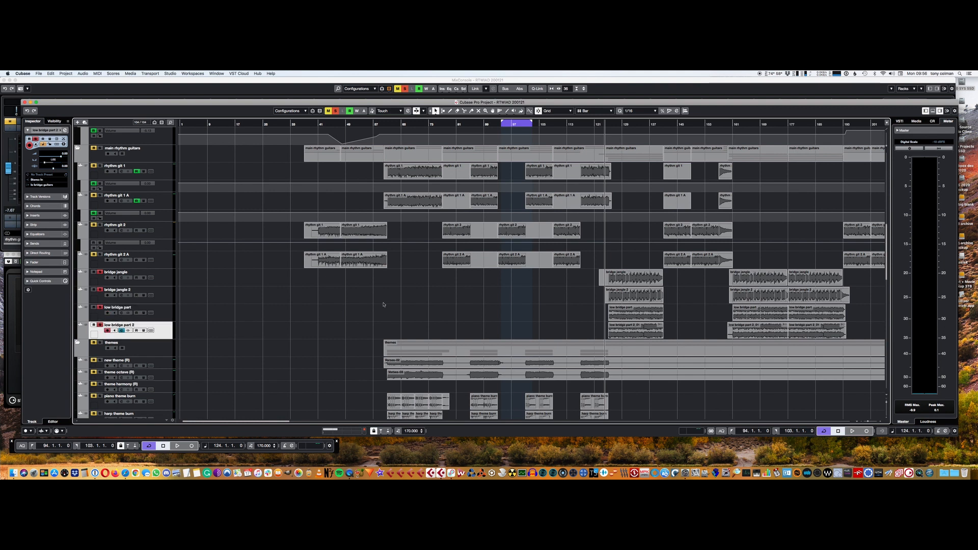
click(177, 447)
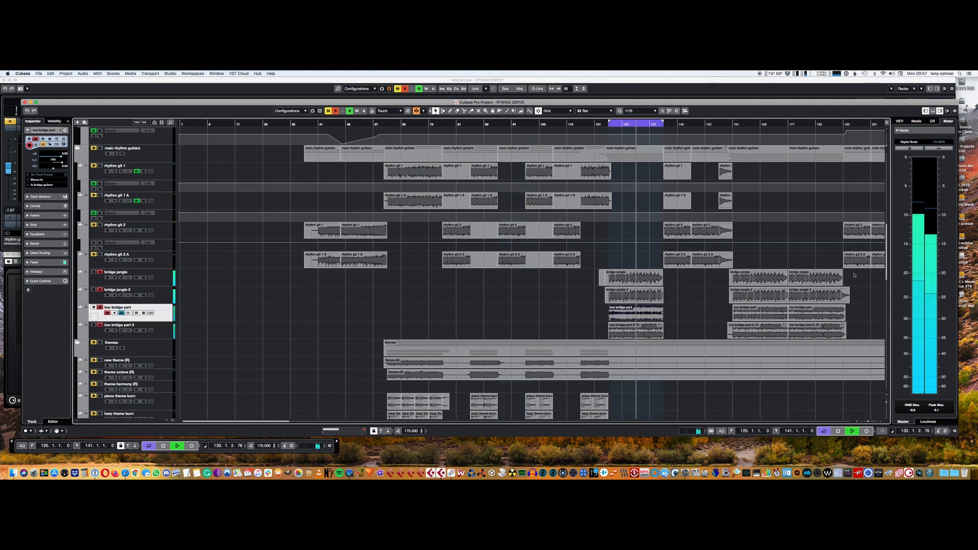
scroll(down, 3)
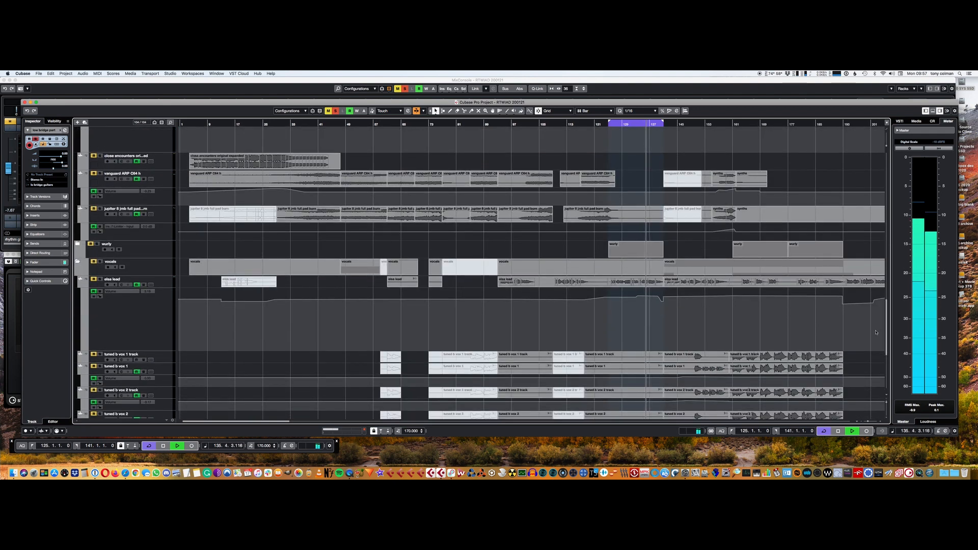
scroll(down, 3)
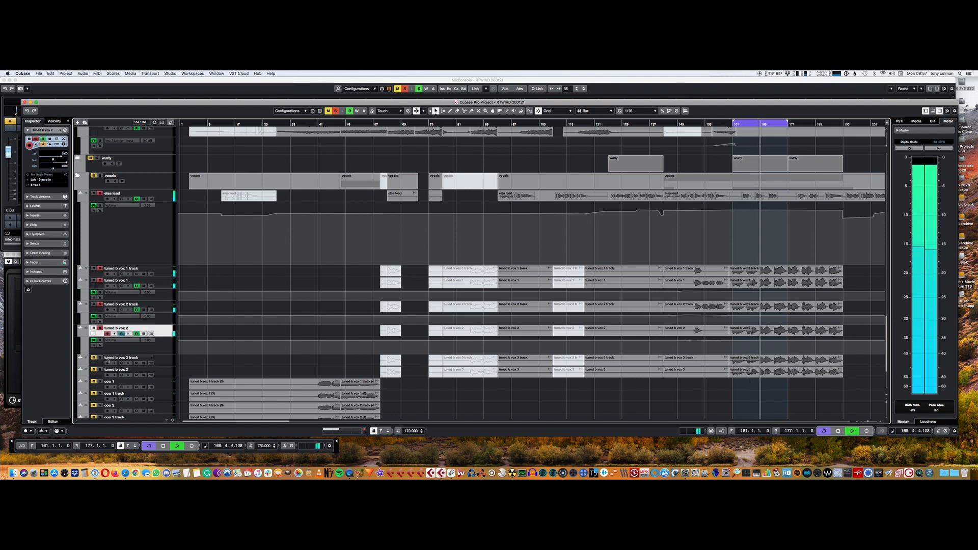
click(118, 369)
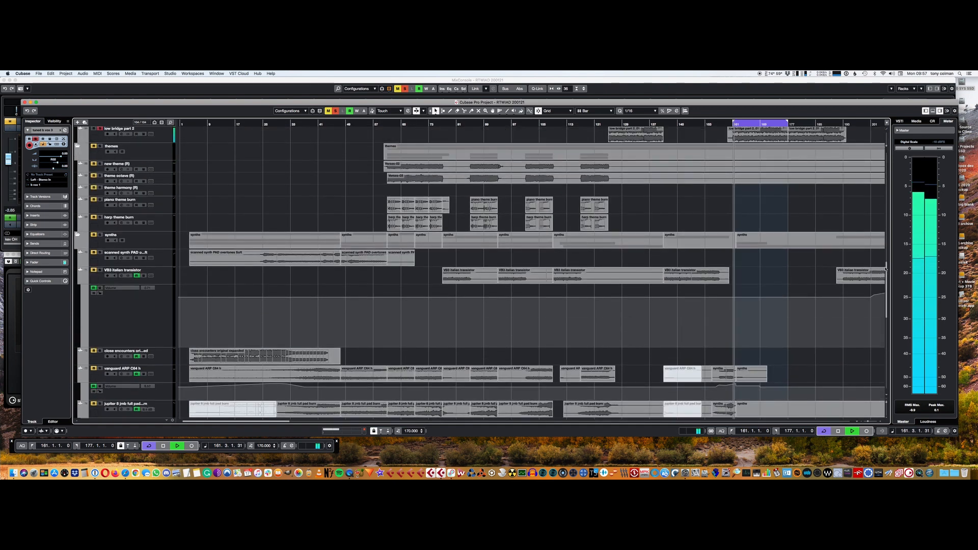
scroll(down, 3)
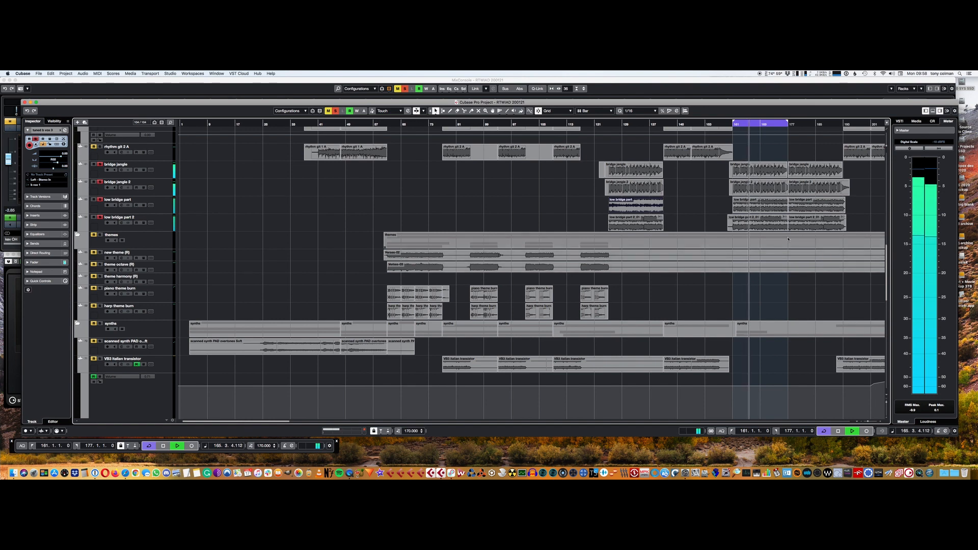
scroll(down, 3)
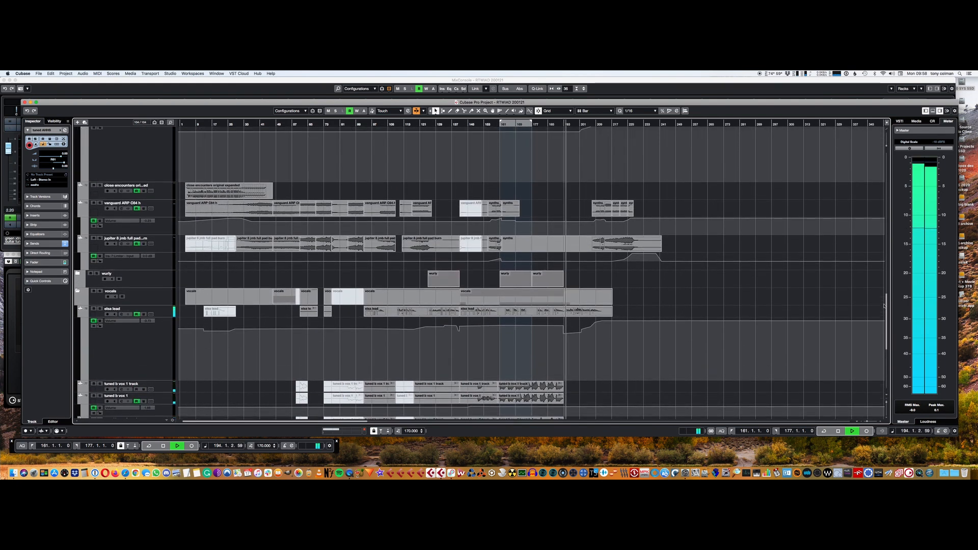
scroll(down, 3)
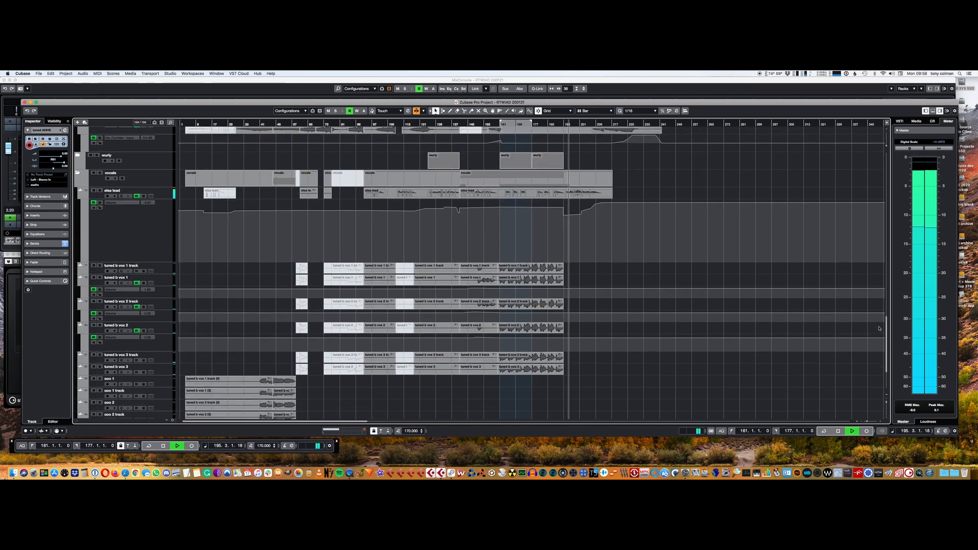
scroll(down, 3)
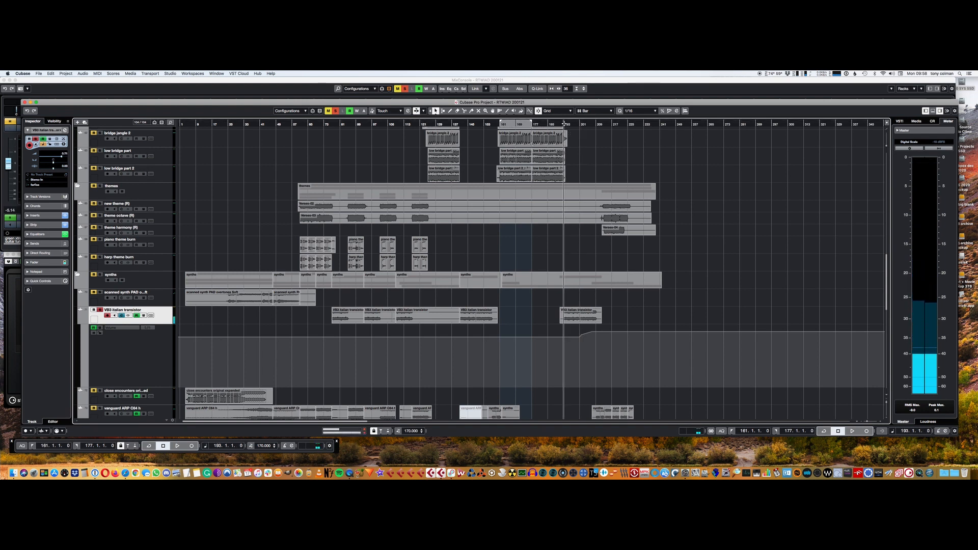
Switch to the Safari window ready to search the web.
click(176, 446)
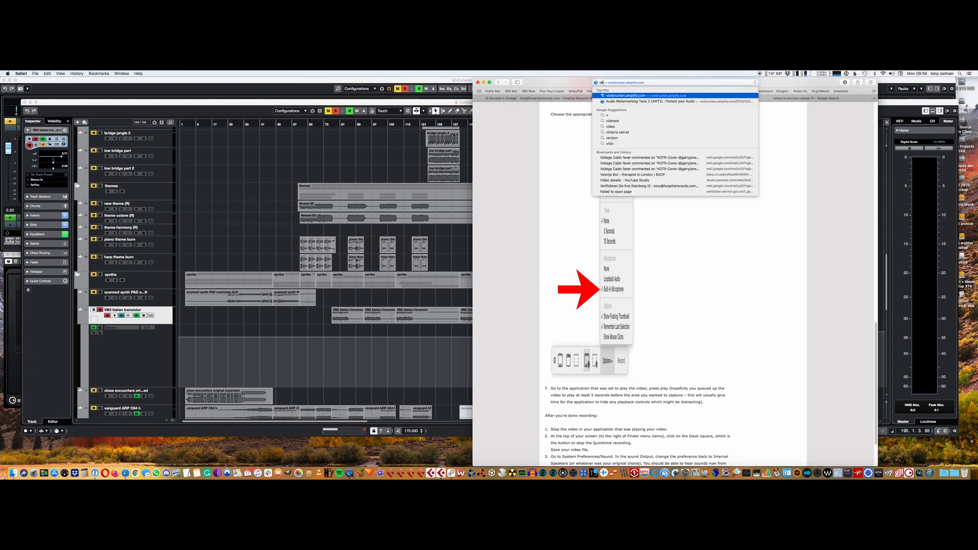
Search Safari for 'vb3 organ' and open the GSi VB3-II tonewheel organ page.
text(vb3 organ)
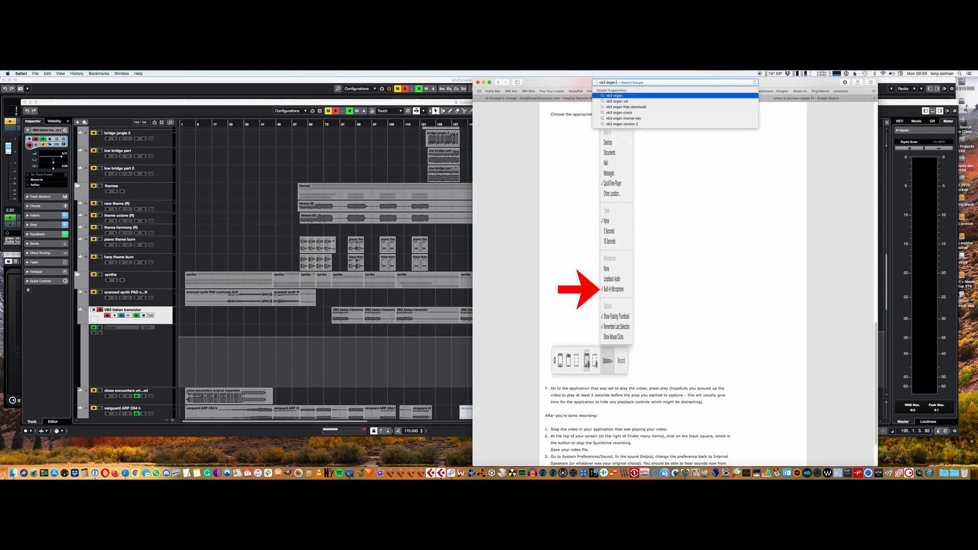
click(617, 101)
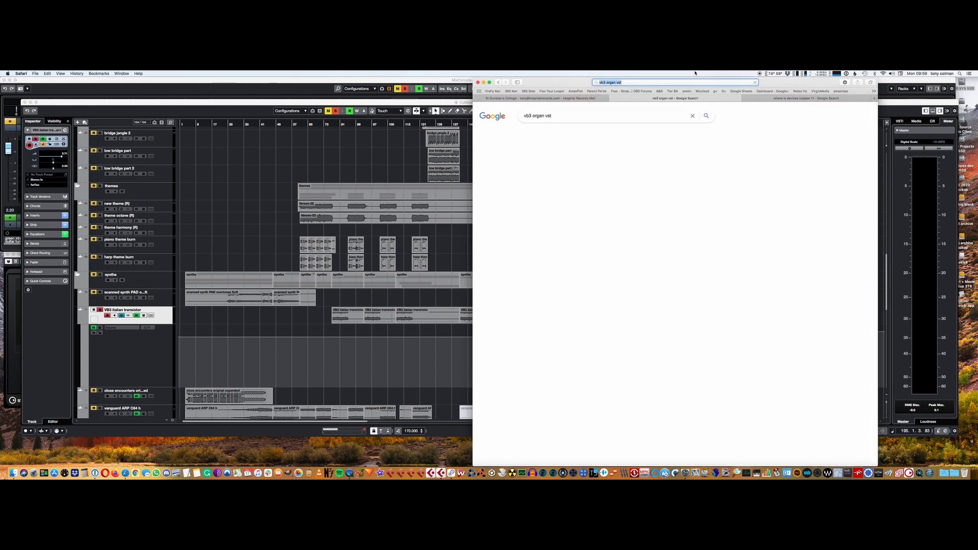
key(Return)
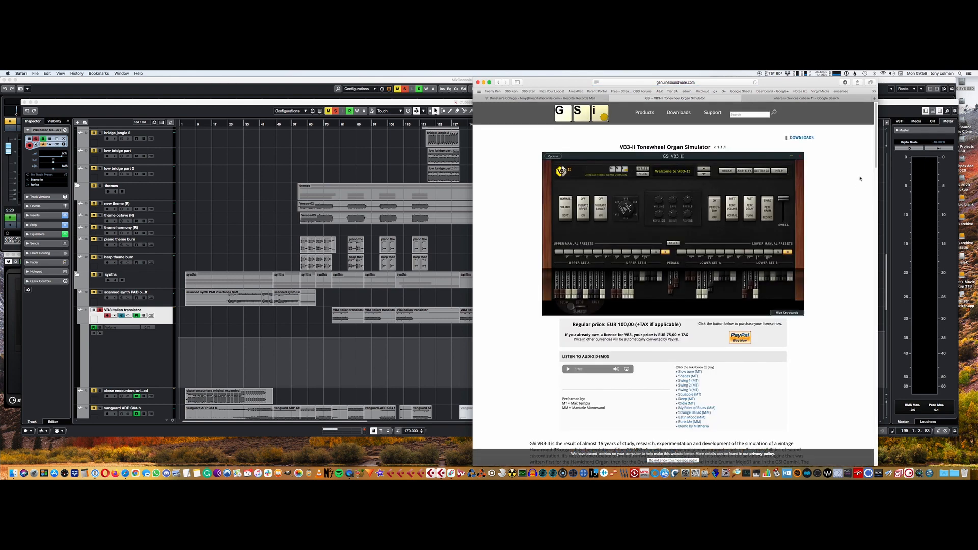
Scroll through the VB3-II page to read its features and system requirements.
scroll(down, 3)
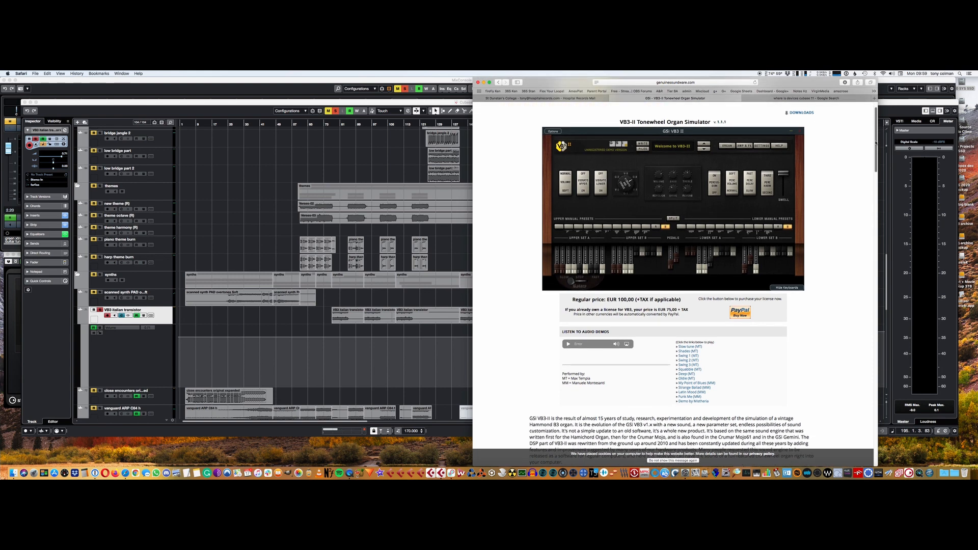
scroll(down, 3)
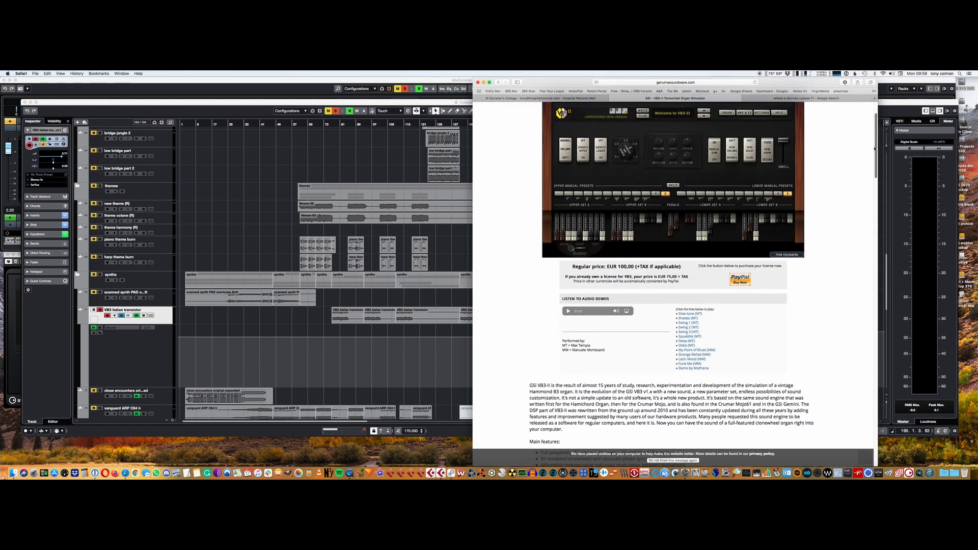
scroll(down, 3)
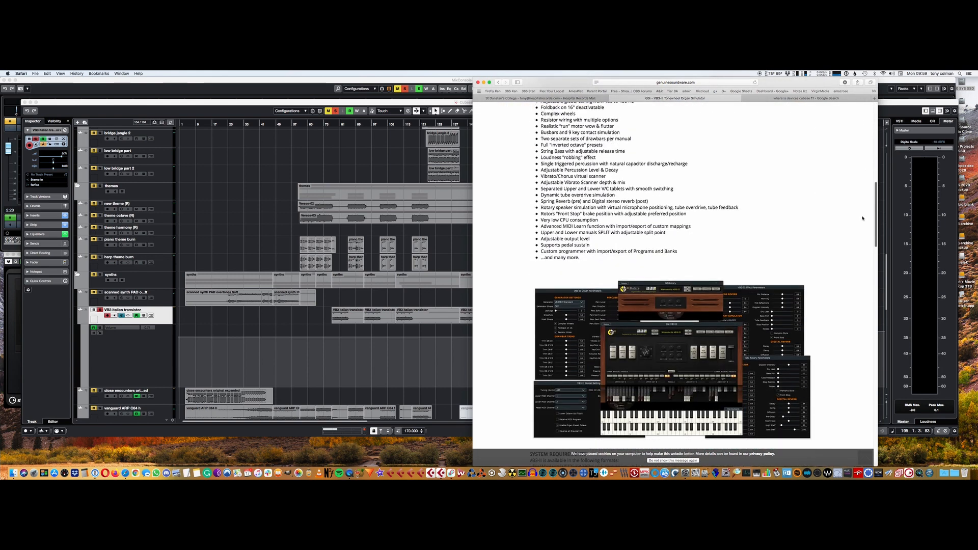
scroll(down, 3)
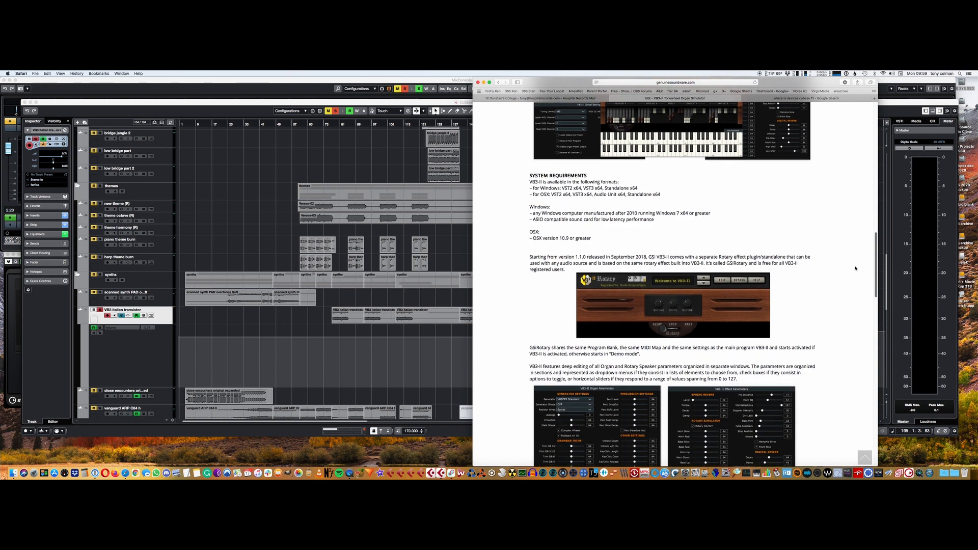
scroll(down, 3)
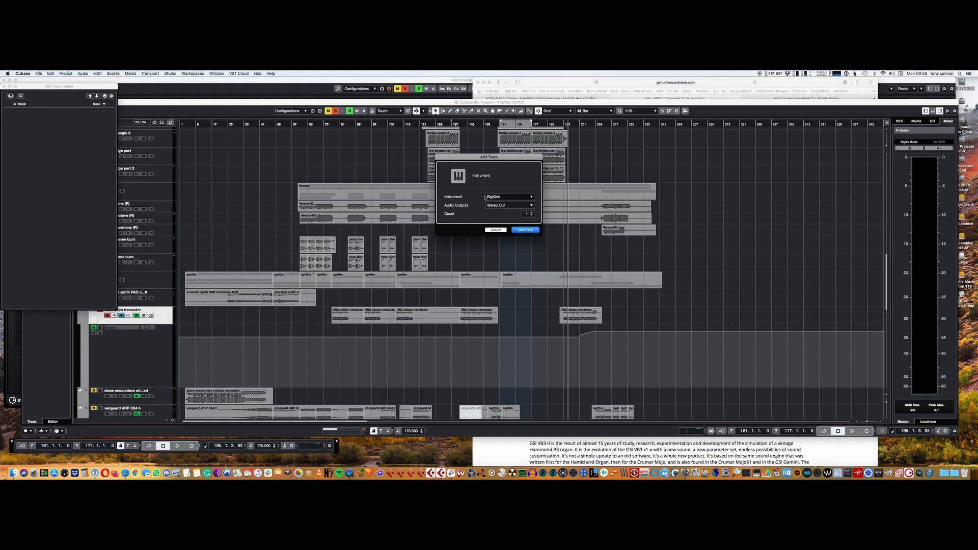
Choose the bridged VB3 organ from the Instrument list and add the track.
click(508, 197)
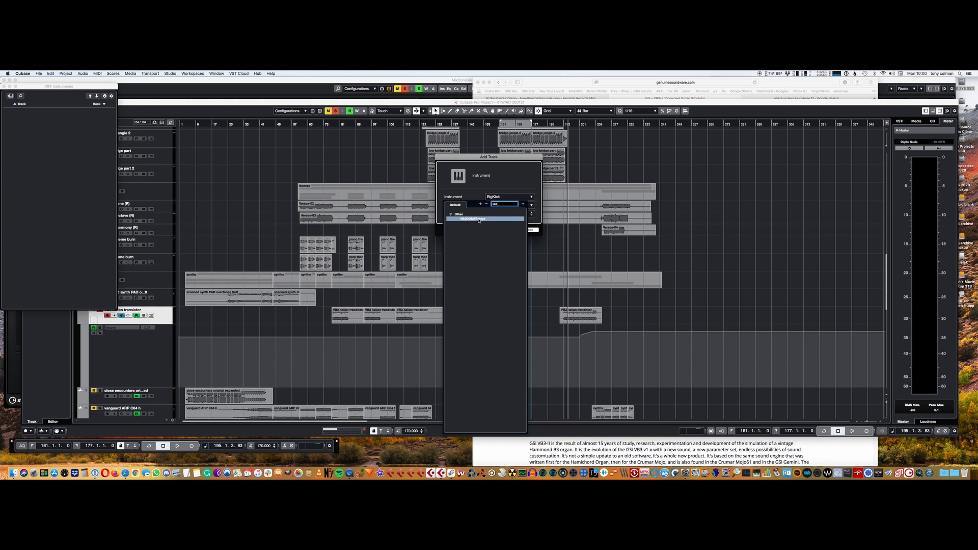
click(485, 218)
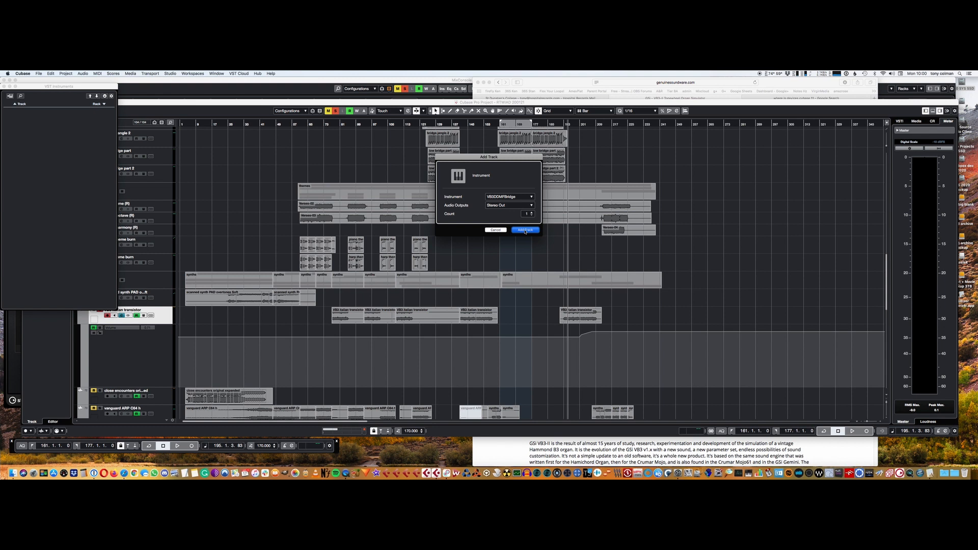
click(523, 229)
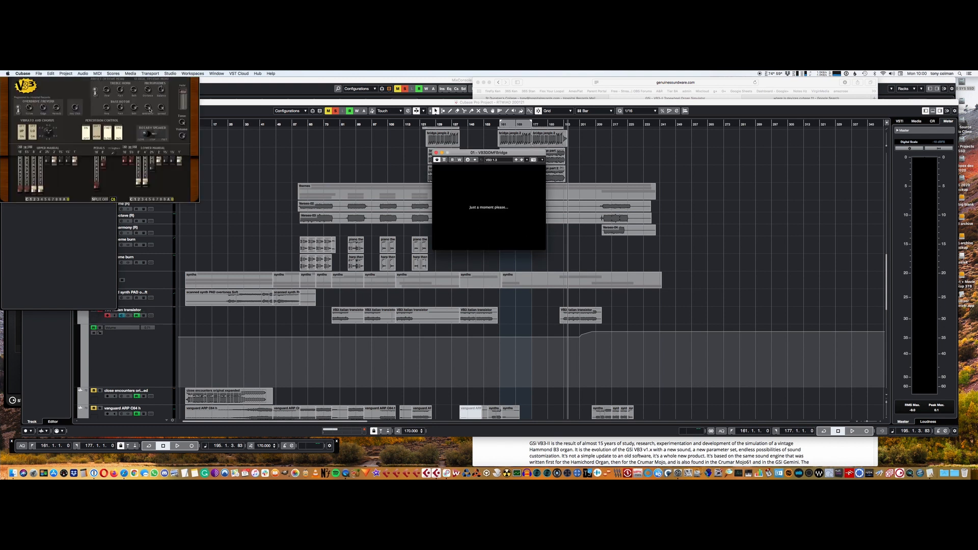